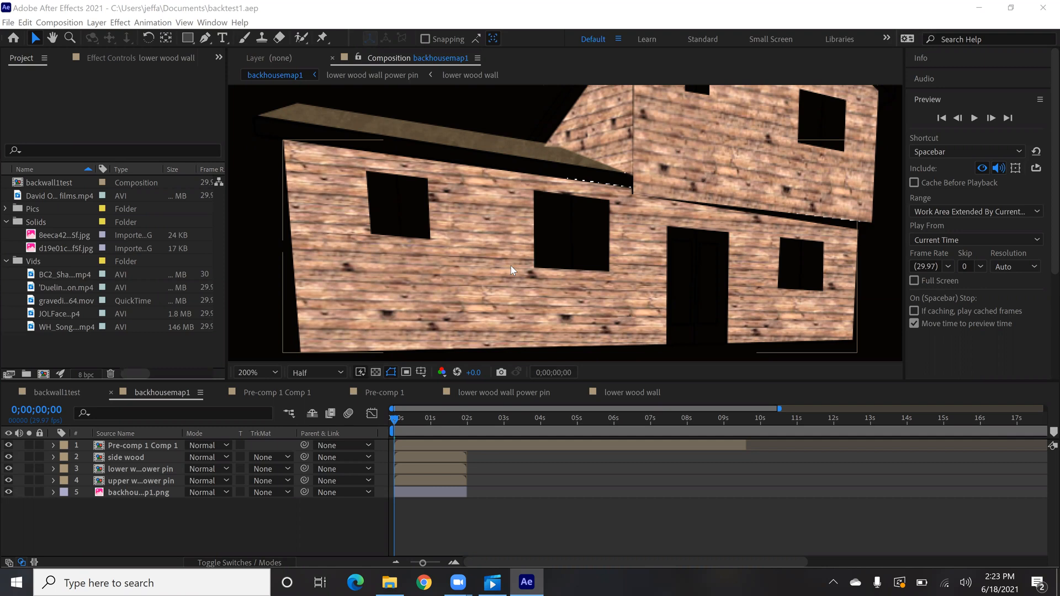
{"action": "mouse_move", "coordinate": [501, 264]}
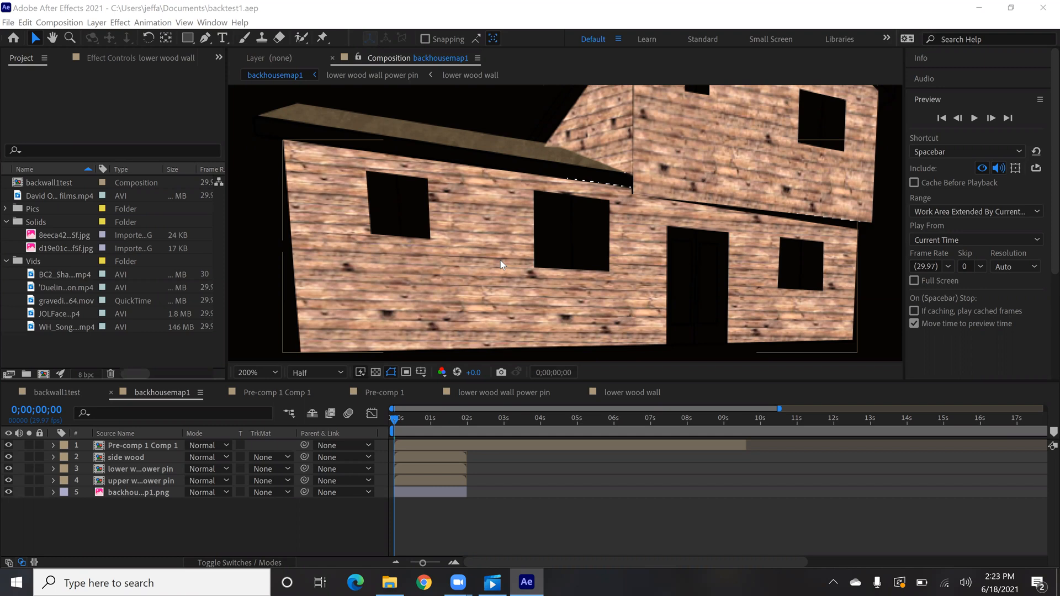
{"action": "mouse_move", "coordinate": [453, 266]}
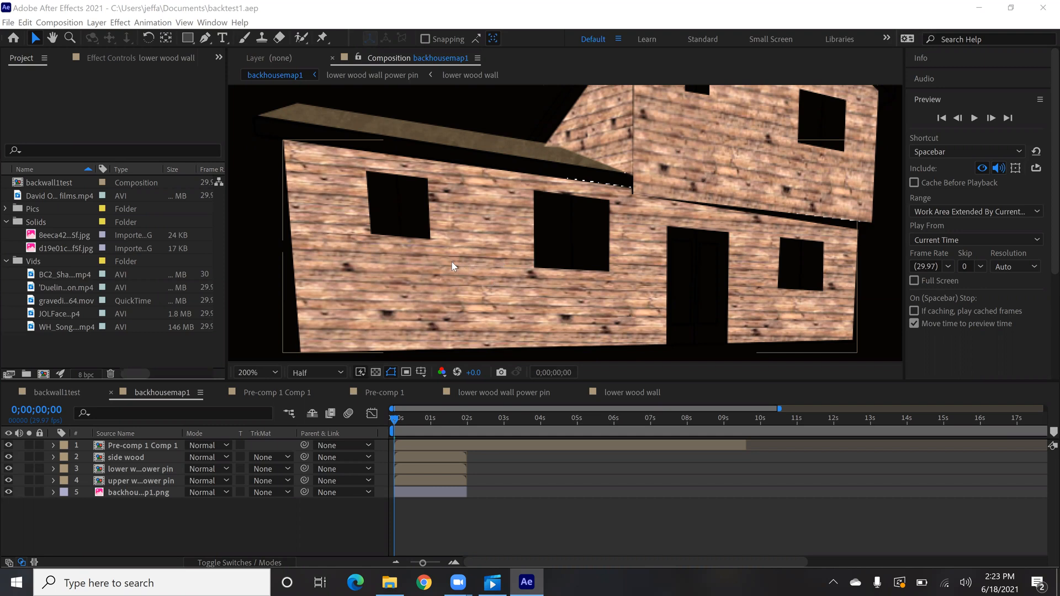
{"action": "mouse_move", "coordinate": [378, 255]}
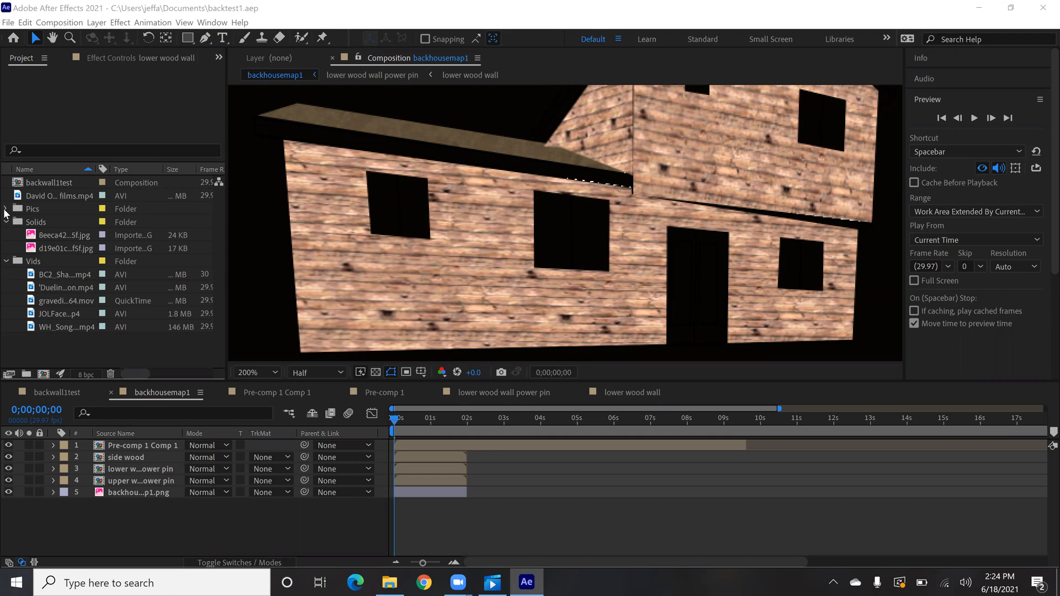
Add unnamed.png from the Pics folder as the pumpkin at the lower right of the wall
{"action": "left_click", "coordinate": [6, 208]}
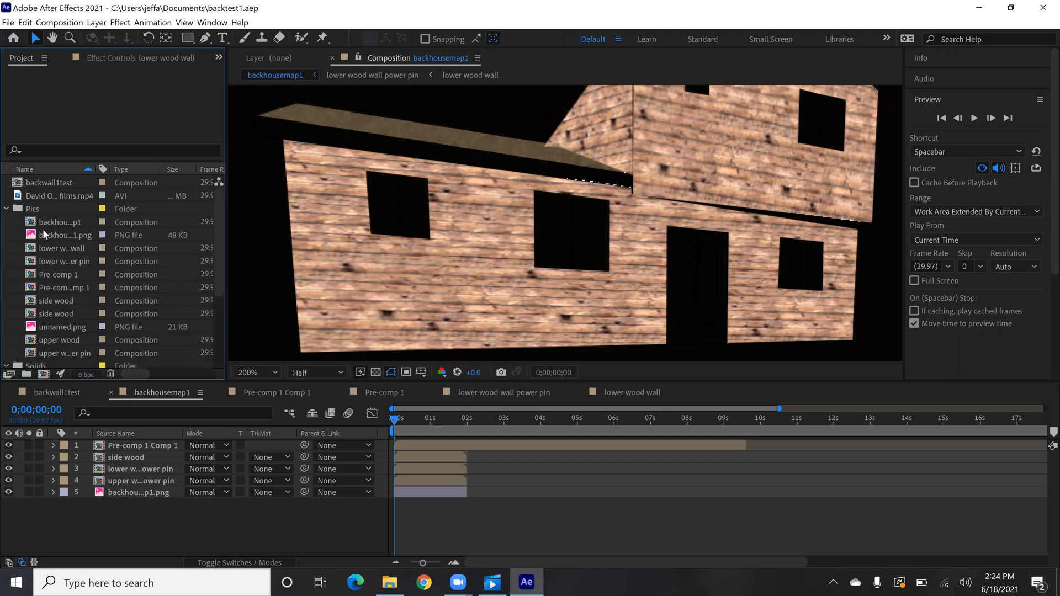
{"action": "left_click", "coordinate": [64, 327]}
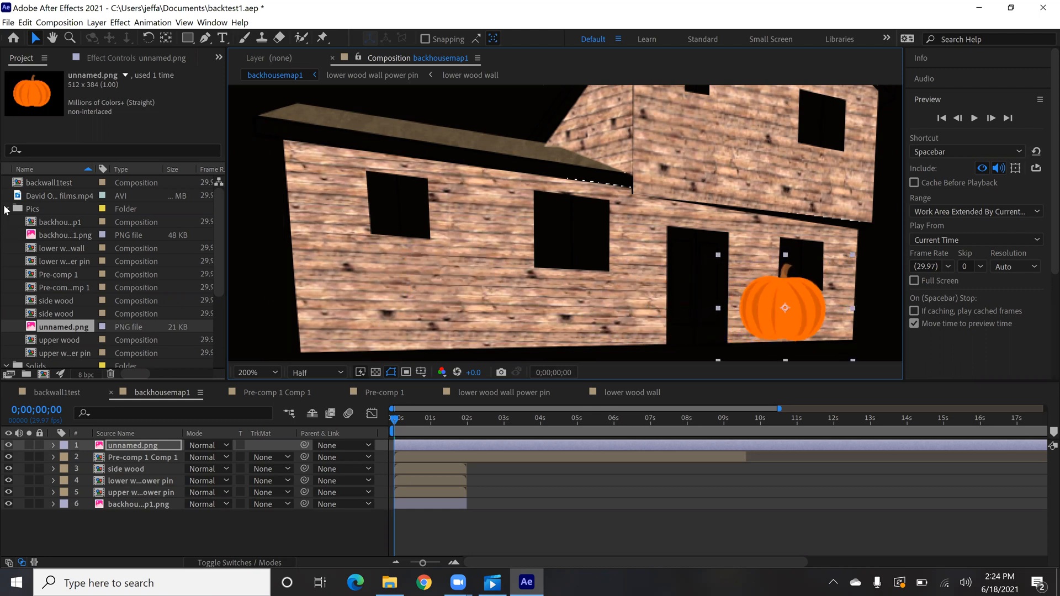
{"action": "left_click", "coordinate": [5, 209]}
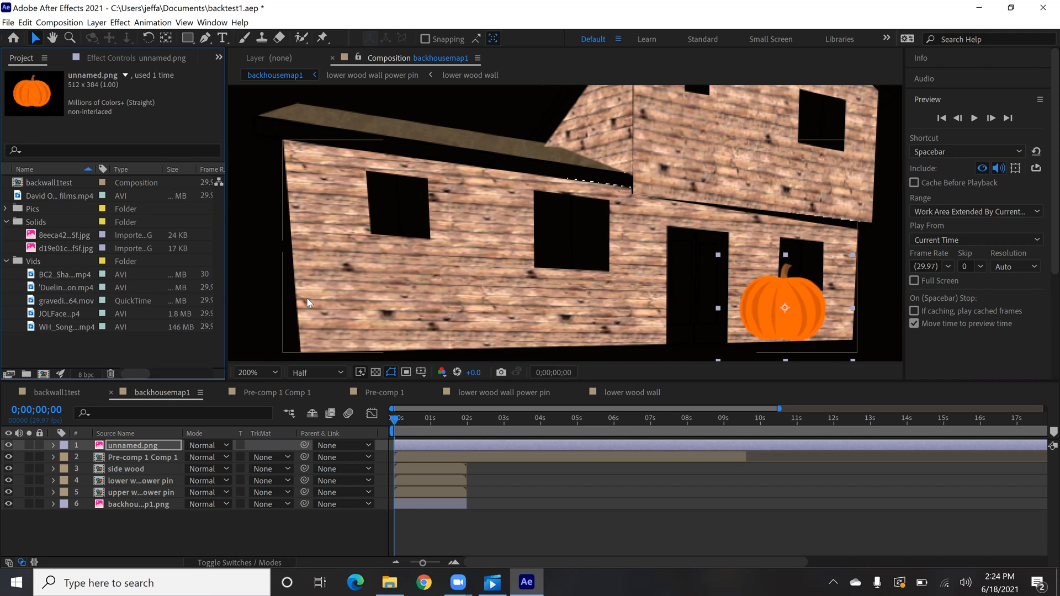
{"action": "mouse_move", "coordinate": [587, 240]}
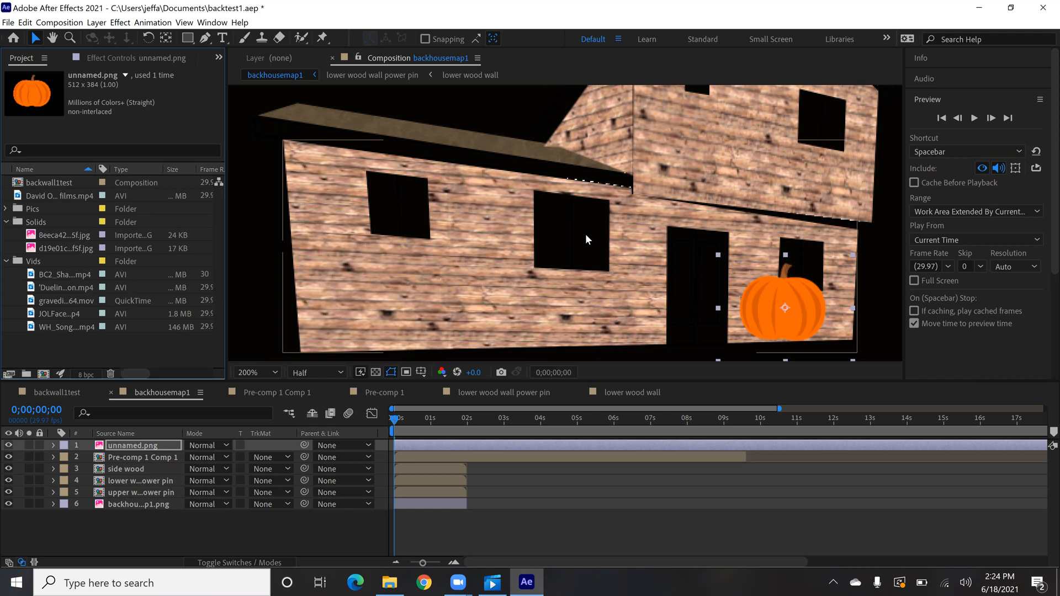
{"action": "mouse_move", "coordinate": [478, 322]}
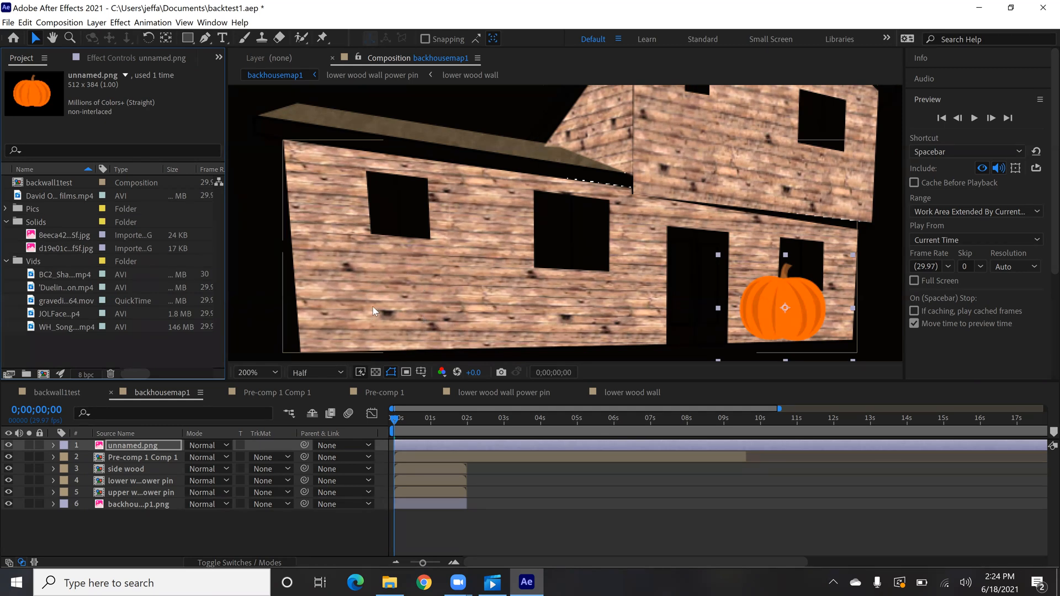
{"action": "mouse_move", "coordinate": [437, 304]}
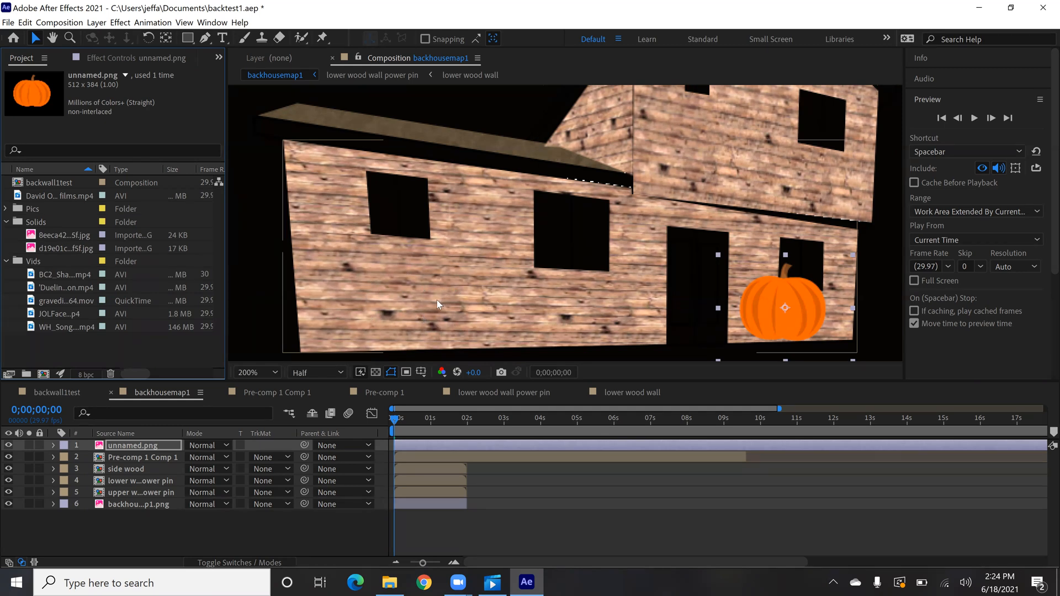
{"action": "mouse_move", "coordinate": [493, 303]}
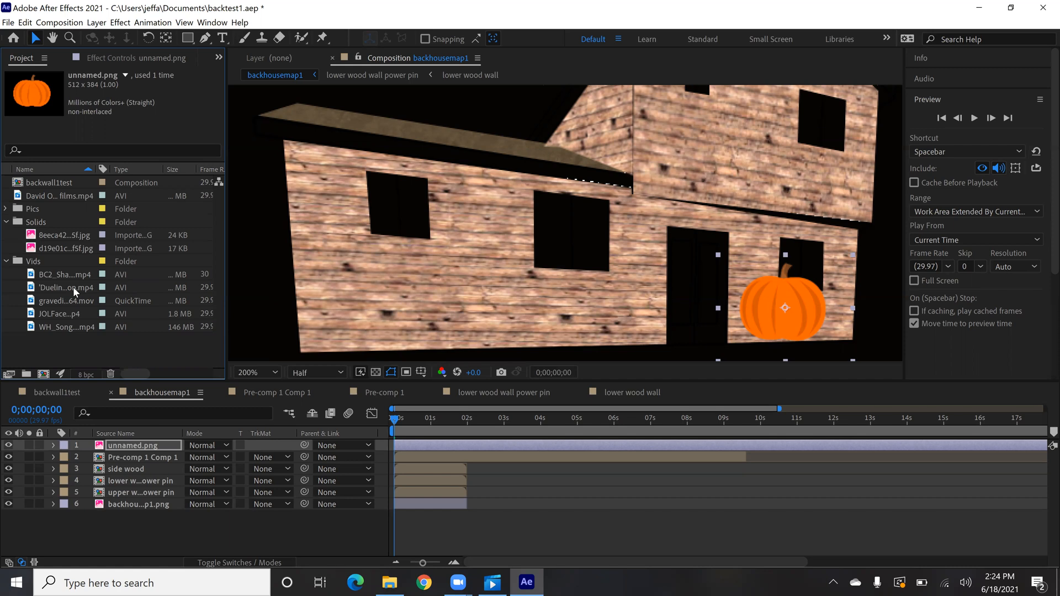
Add the Dueling Ghosts mp4 from Vids, scaled down and placed left of the doorway
{"action": "left_click", "coordinate": [64, 287]}
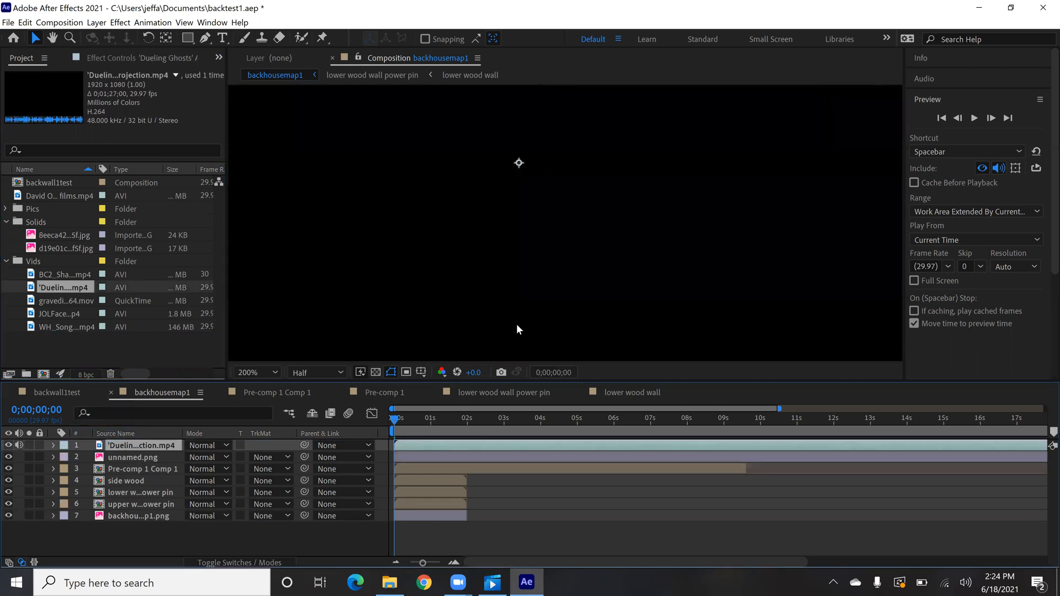
{"action": "left_click", "coordinate": [257, 372]}
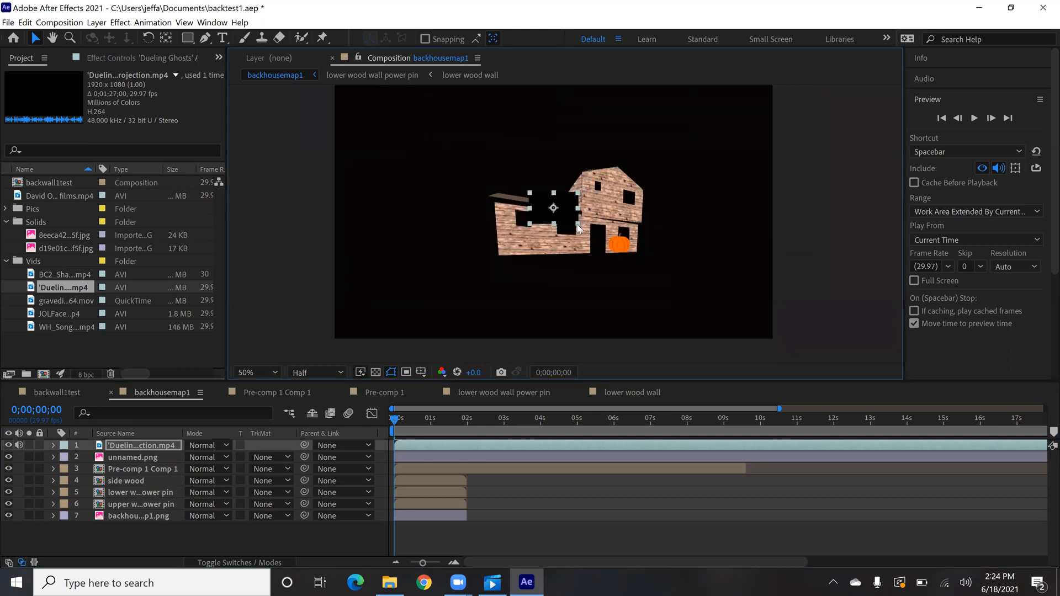
{"action": "left_click", "coordinate": [254, 372]}
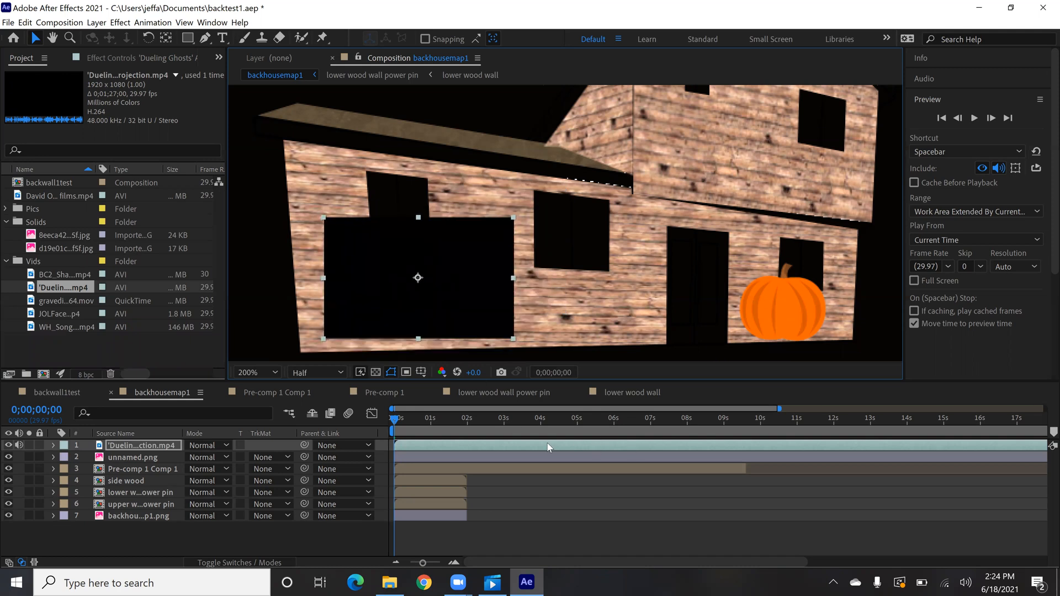
{"action": "mouse_move", "coordinate": [445, 447]}
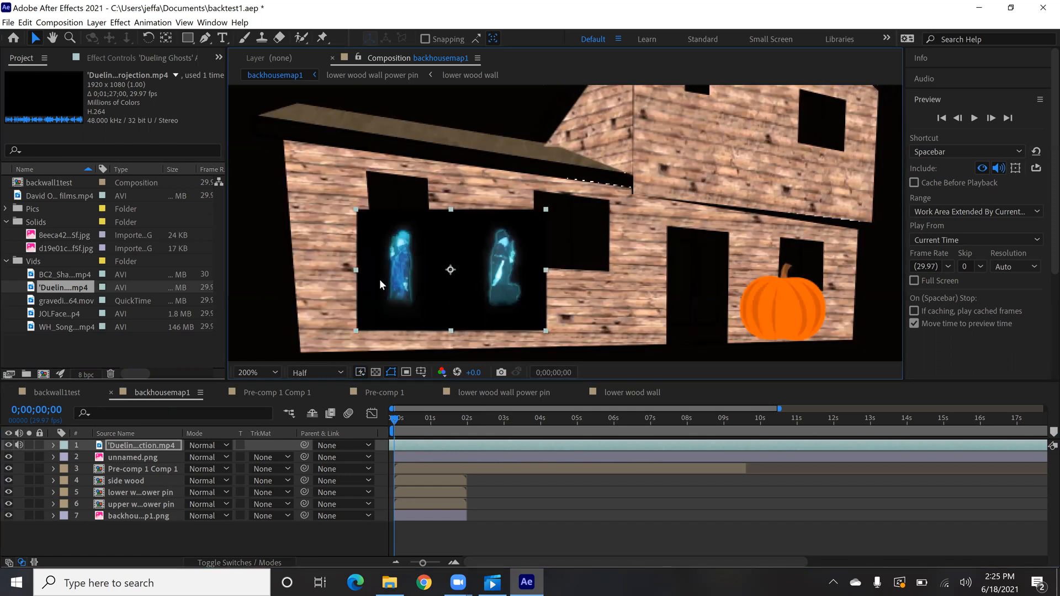
{"action": "mouse_move", "coordinate": [519, 281]}
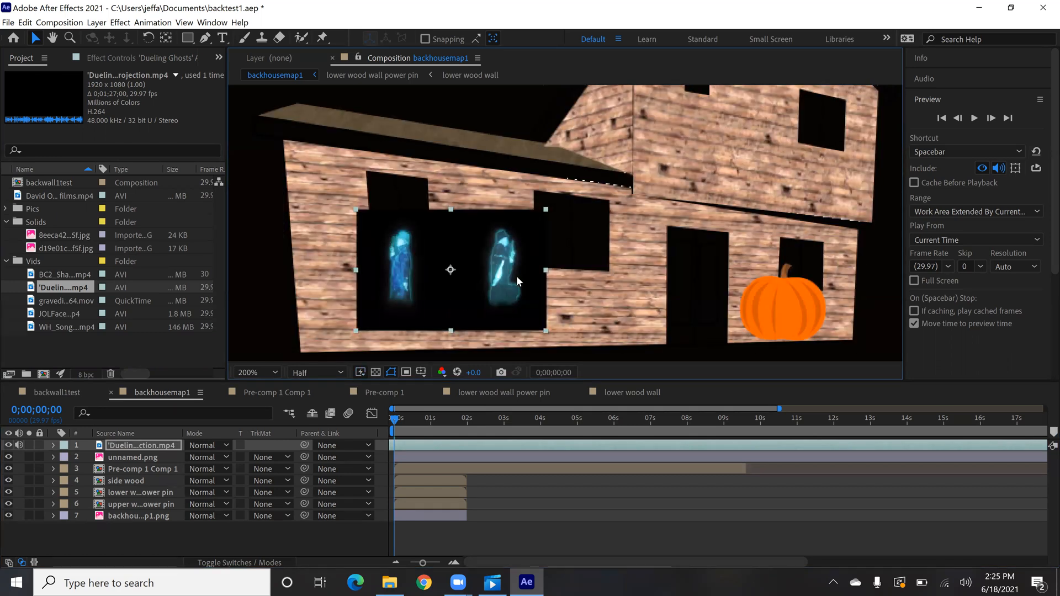
{"action": "mouse_move", "coordinate": [445, 287]}
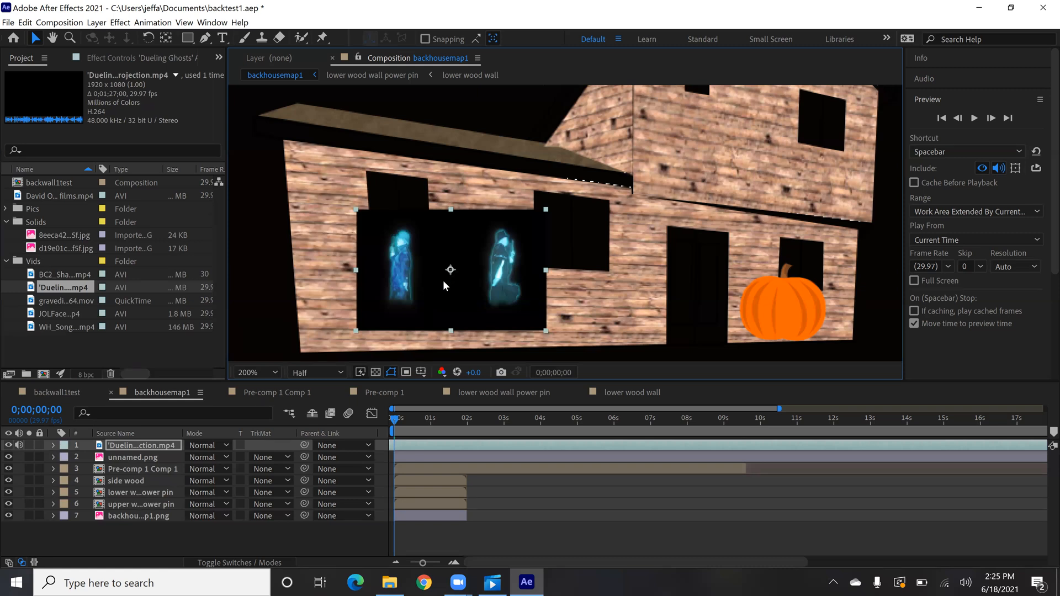
{"action": "mouse_move", "coordinate": [458, 303]}
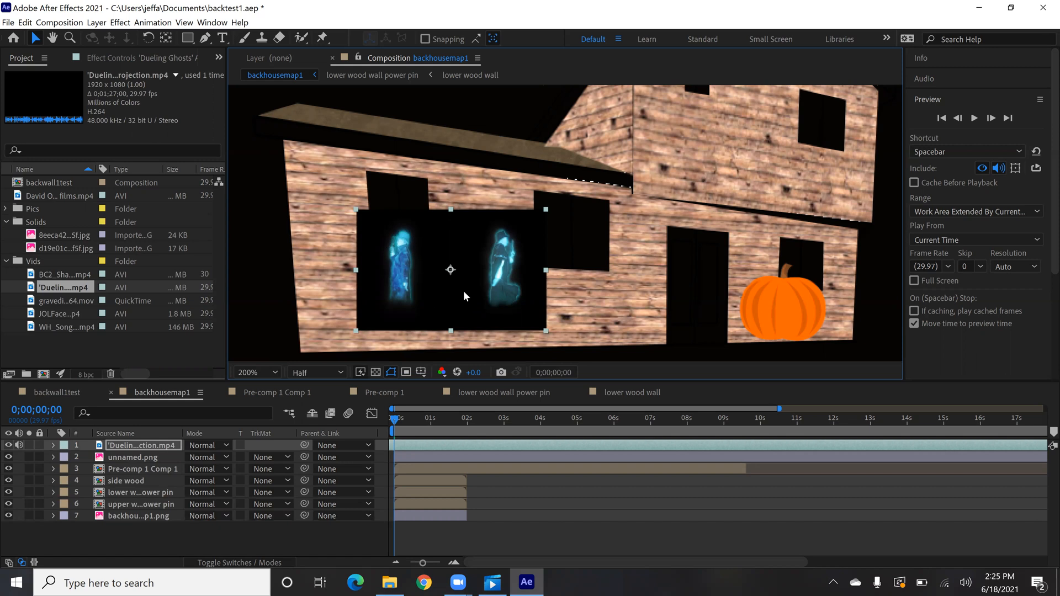
{"action": "mouse_move", "coordinate": [460, 291]}
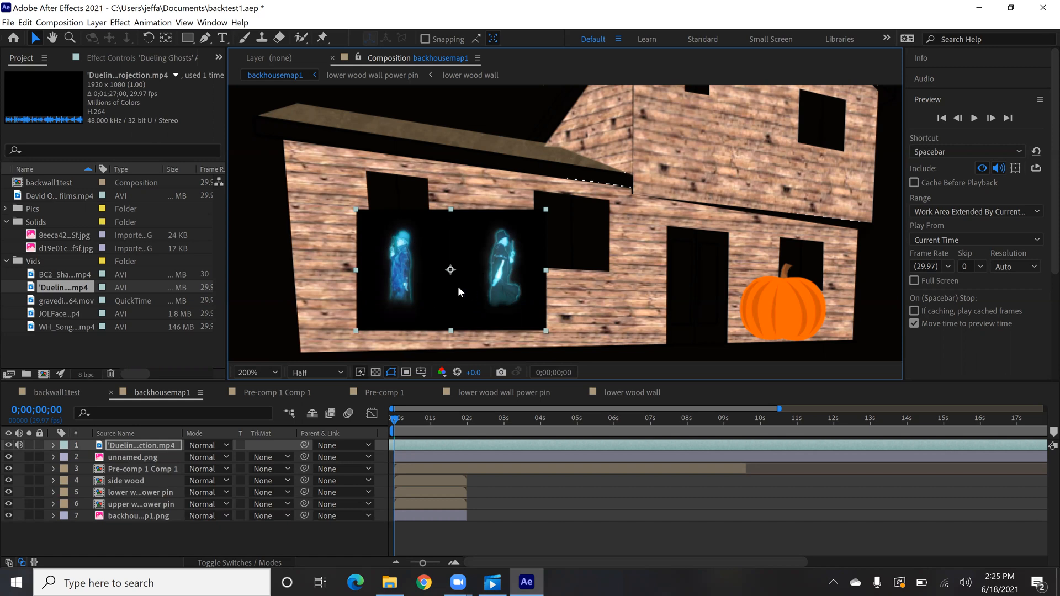
{"action": "mouse_move", "coordinate": [405, 291]}
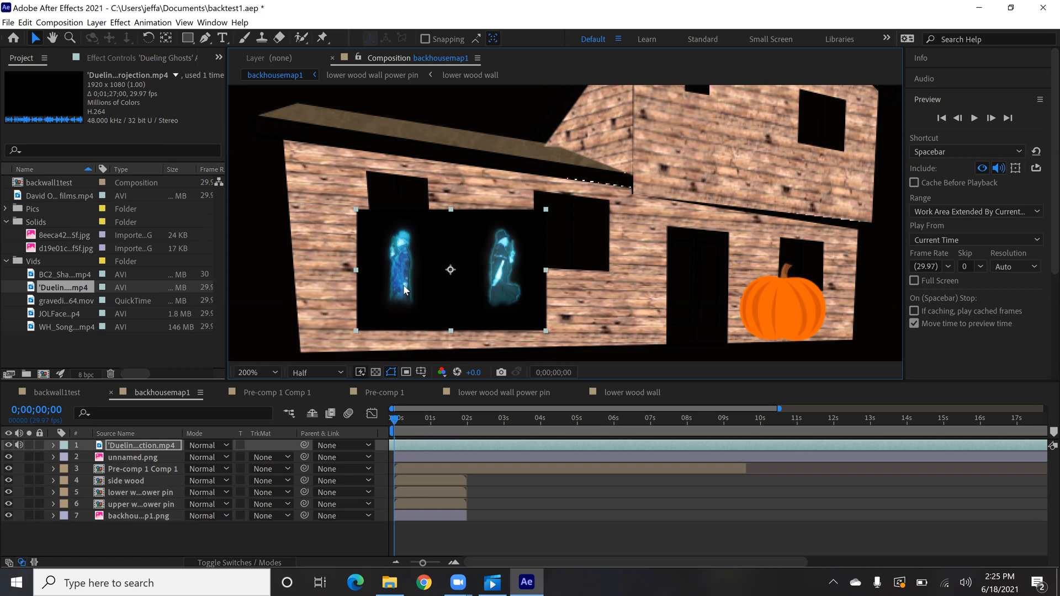
{"action": "mouse_move", "coordinate": [379, 321]}
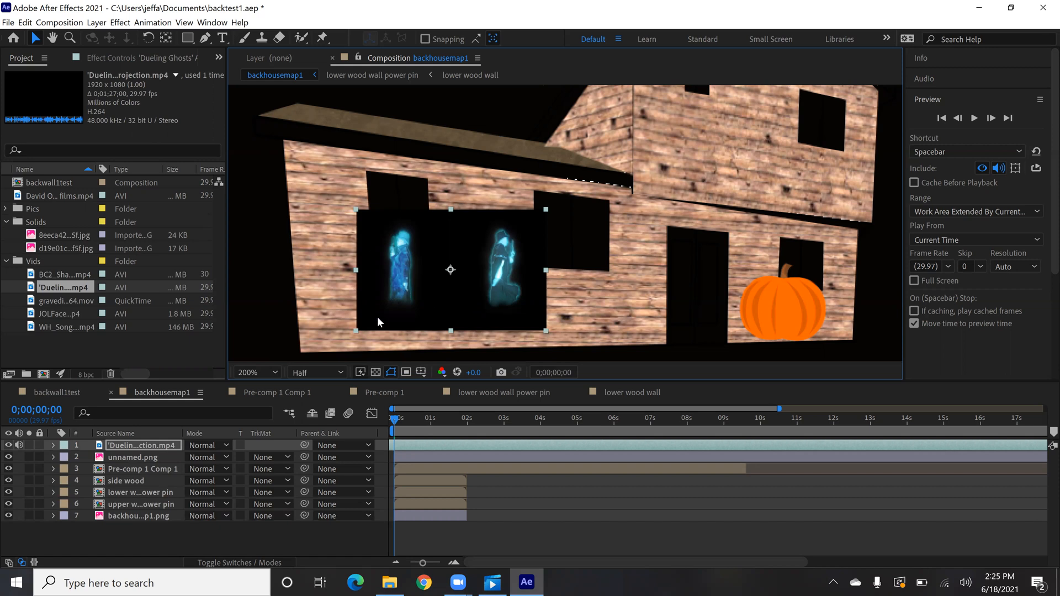
{"action": "mouse_move", "coordinate": [398, 271]}
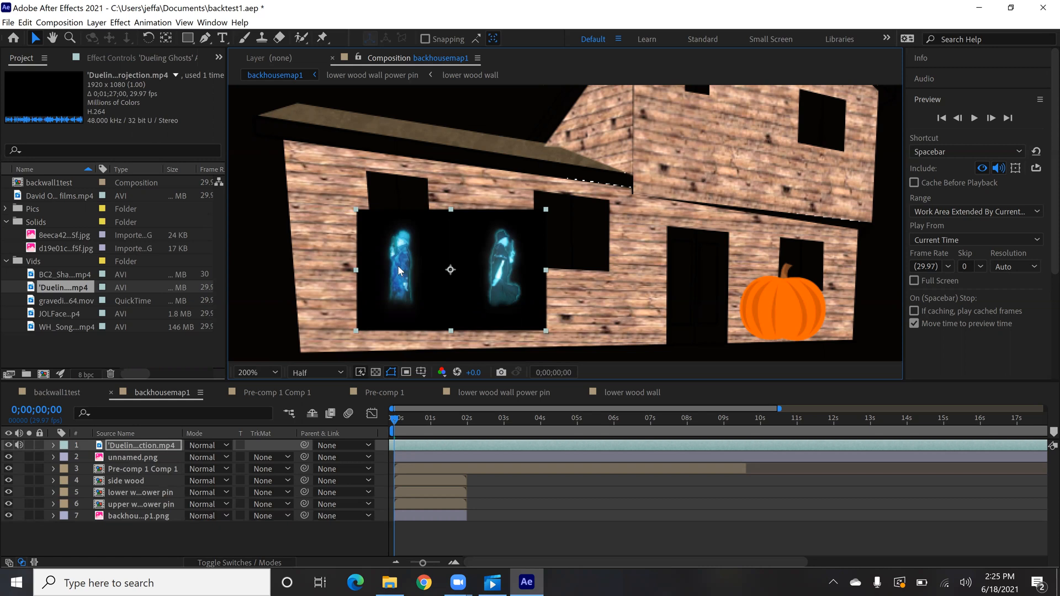
{"action": "mouse_move", "coordinate": [405, 274]}
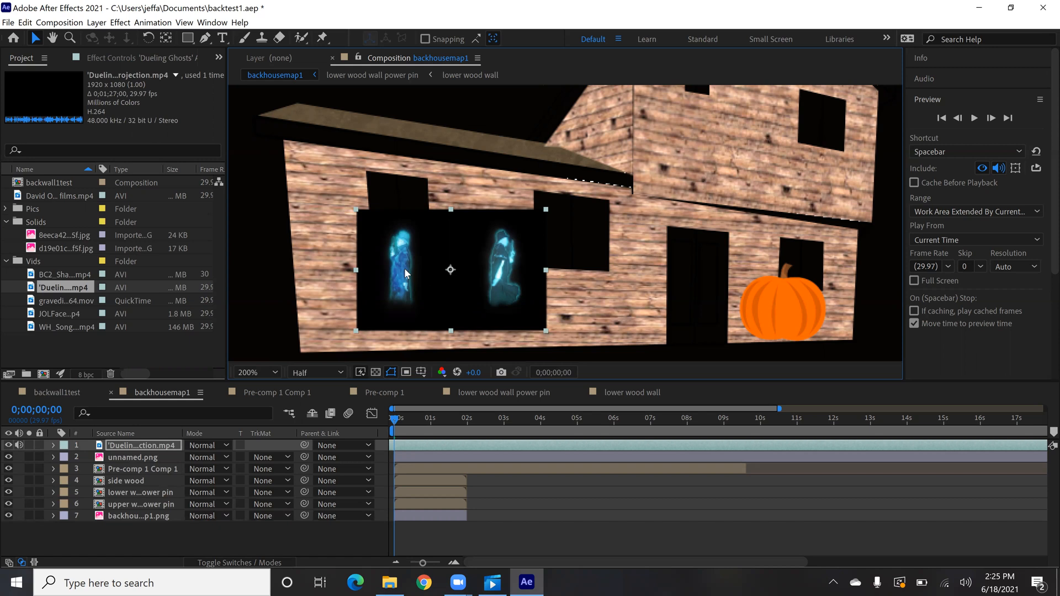
{"action": "mouse_move", "coordinate": [398, 304]}
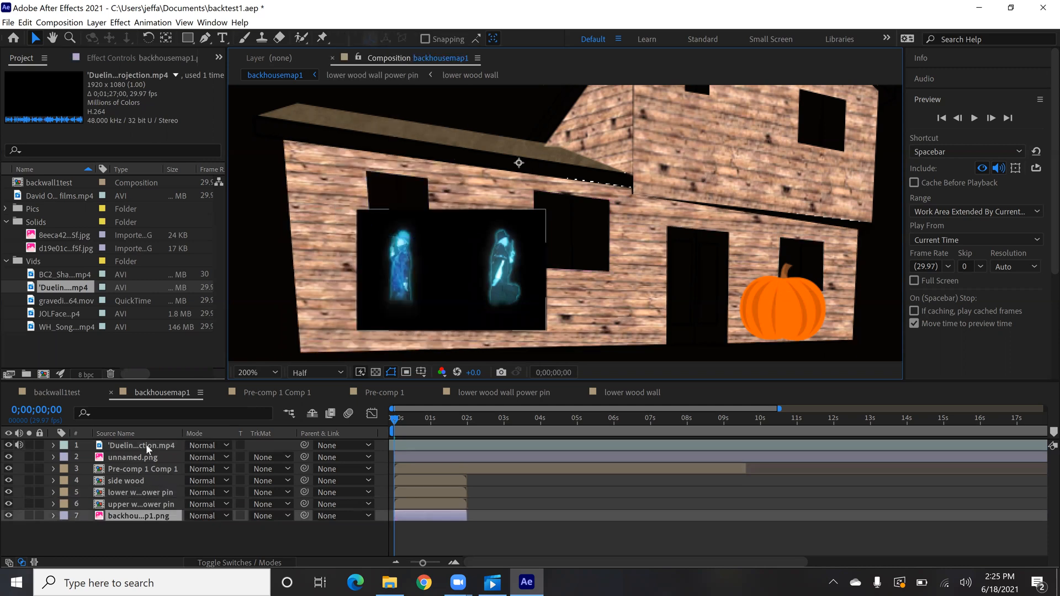
Try Divide and Subtract on the ghosts layer, then settle on Screen blending
{"action": "left_click", "coordinate": [207, 445]}
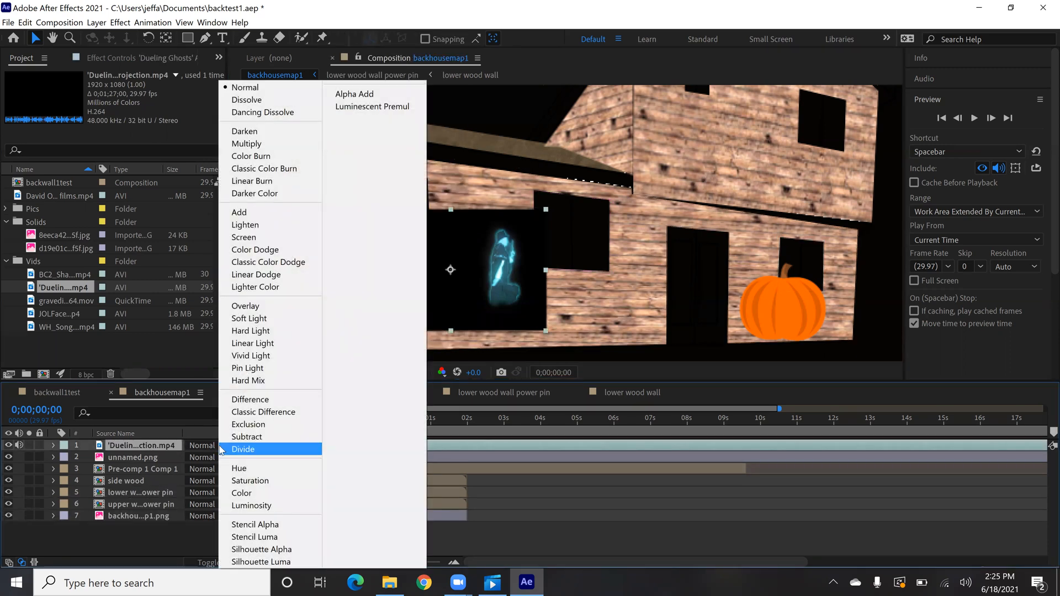
{"action": "mouse_move", "coordinate": [247, 99]}
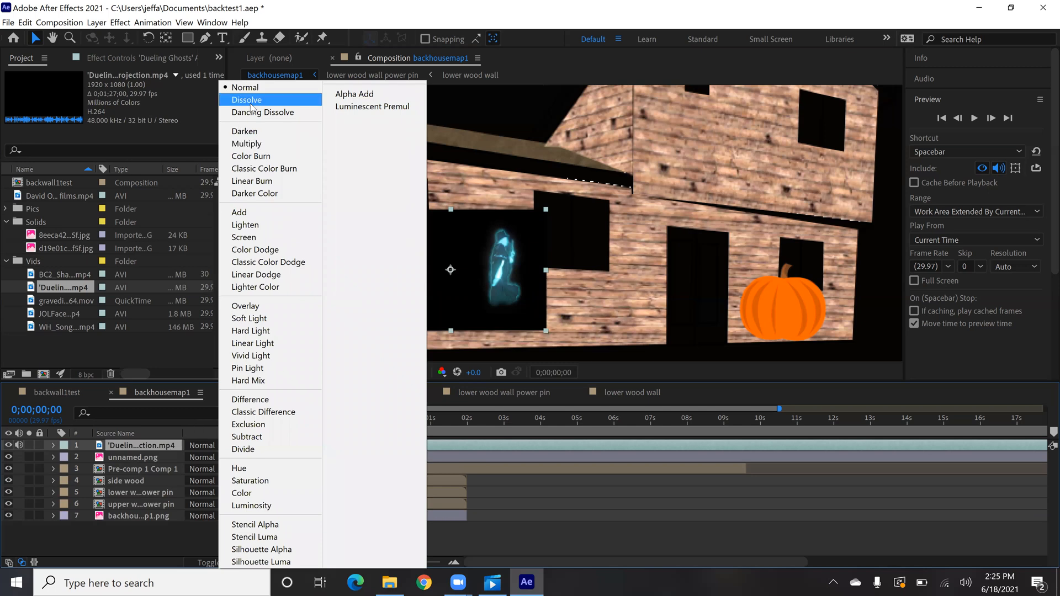
{"action": "mouse_move", "coordinate": [257, 237]}
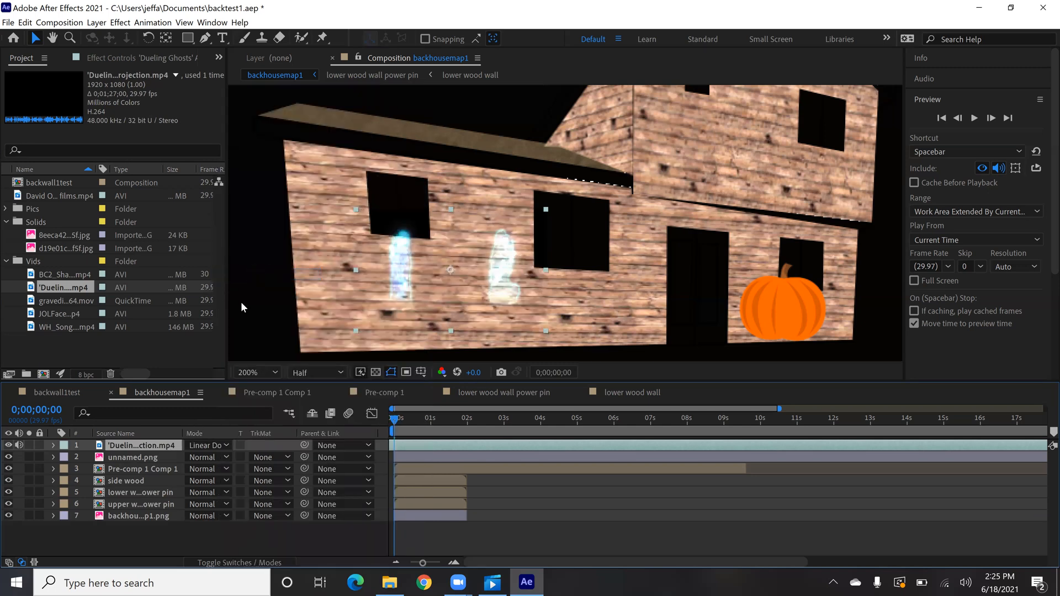
{"action": "left_click", "coordinate": [209, 445]}
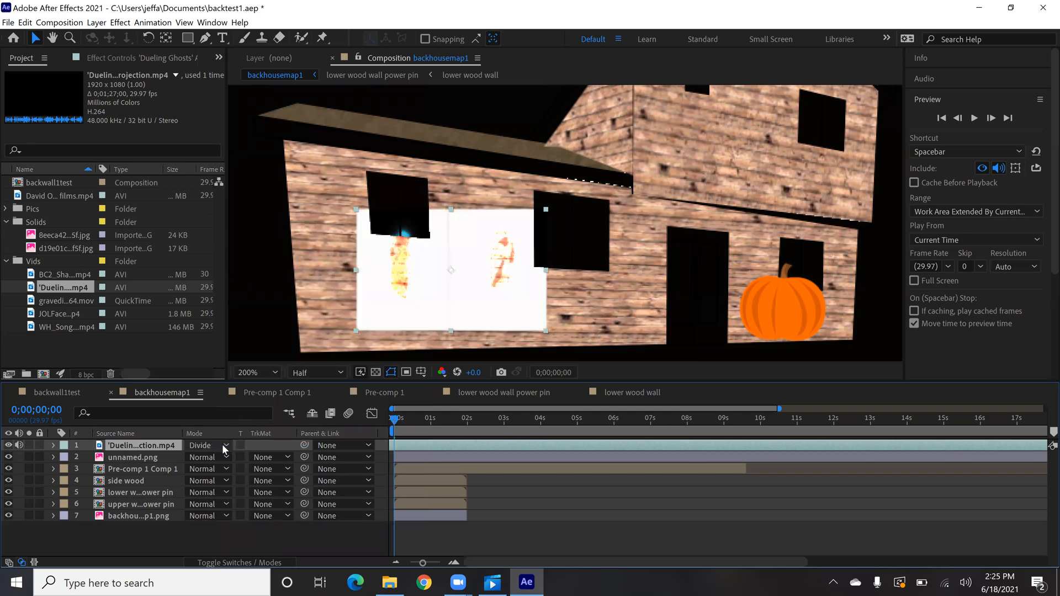
{"action": "left_click", "coordinate": [203, 445]}
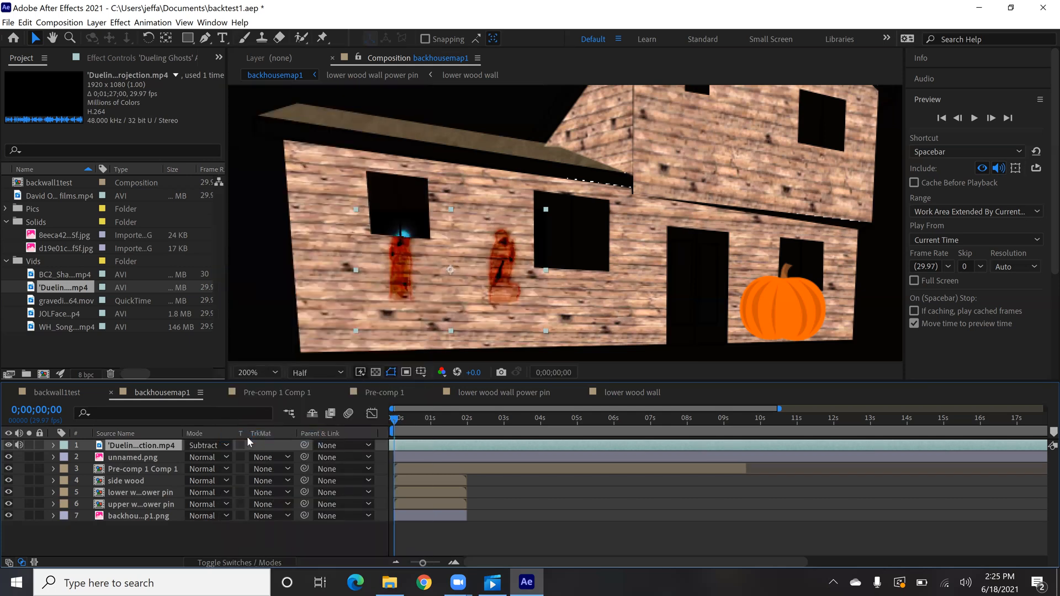
{"action": "left_click", "coordinate": [206, 445]}
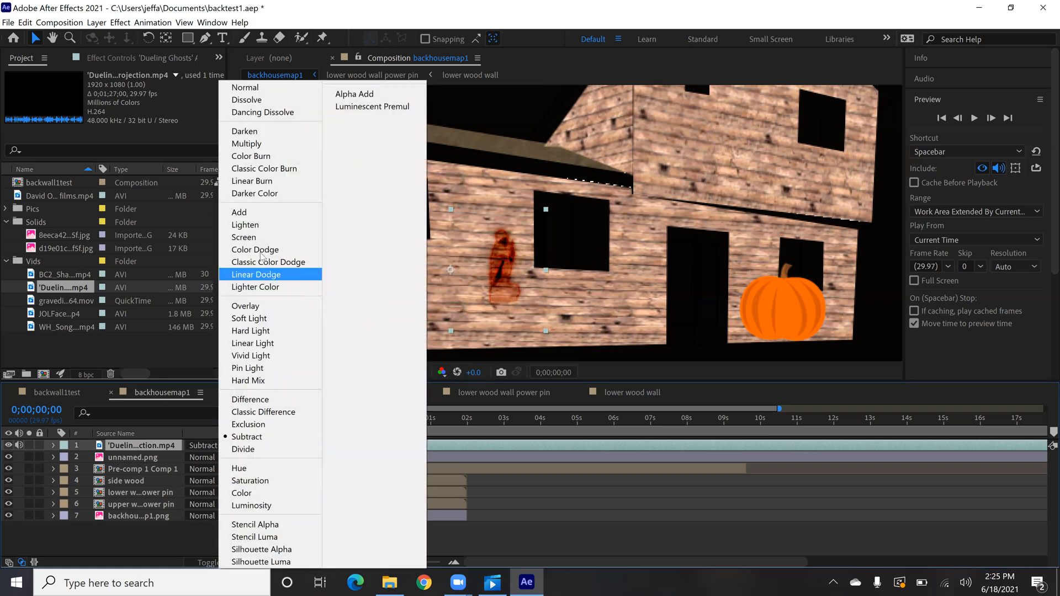
{"action": "mouse_move", "coordinate": [261, 237]}
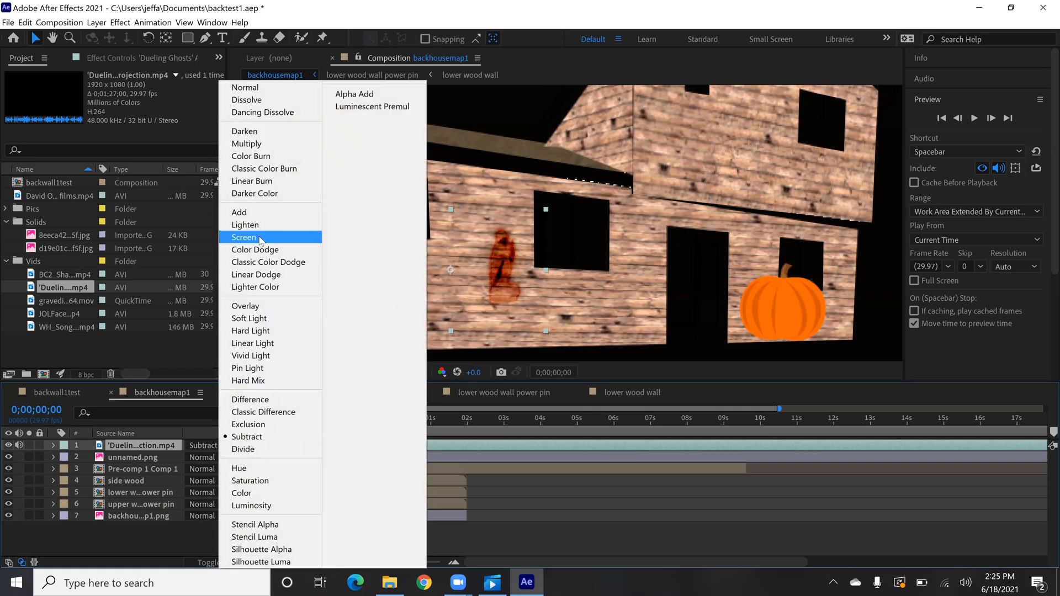
{"action": "left_click", "coordinate": [245, 237]}
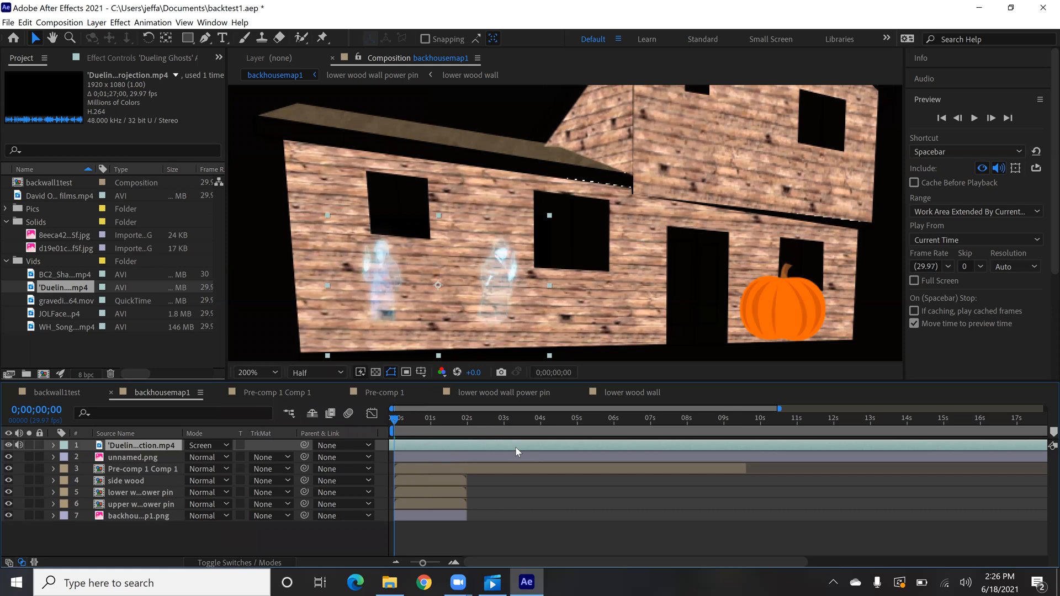
{"action": "mouse_move", "coordinate": [396, 292]}
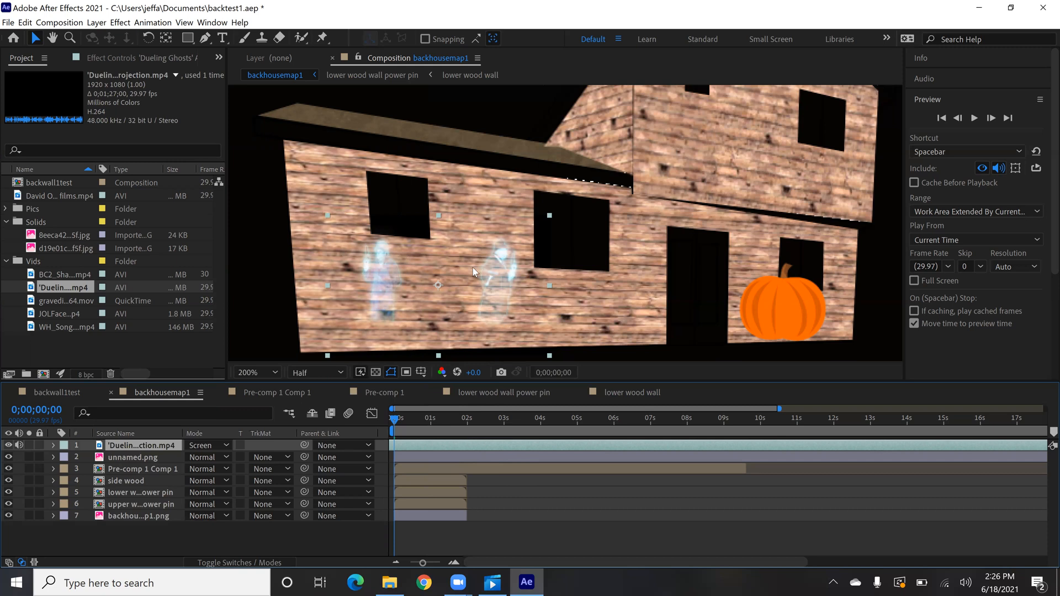
{"action": "mouse_move", "coordinate": [439, 284]}
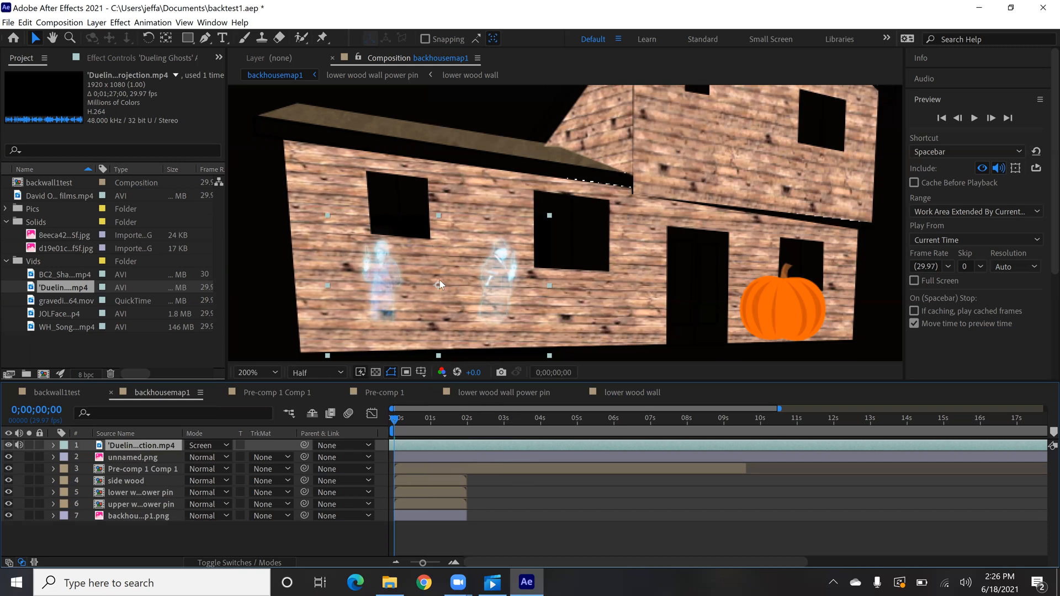
{"action": "mouse_move", "coordinate": [436, 285]}
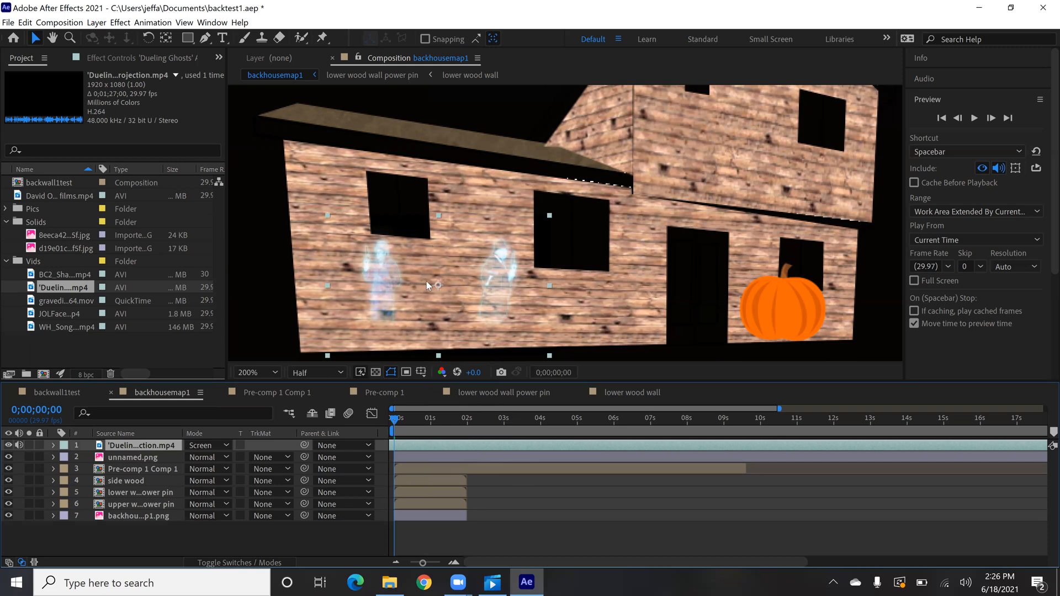
{"action": "mouse_move", "coordinate": [396, 288]}
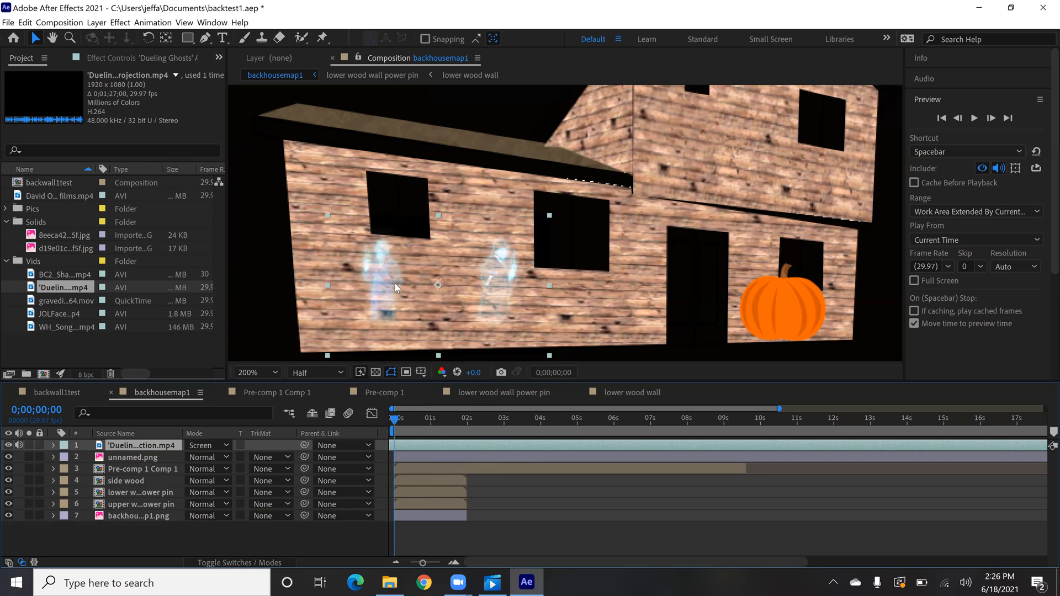
{"action": "mouse_move", "coordinate": [499, 279]}
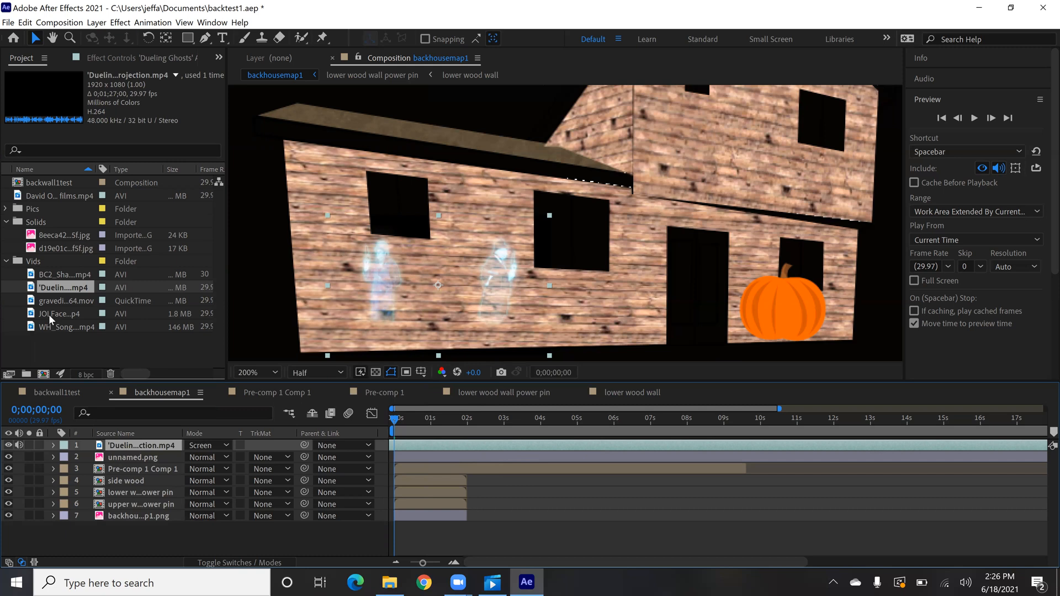
Add JOLFacePC.mp4 over the pumpkin with Screen blending to drop its black background
{"action": "left_click", "coordinate": [64, 313]}
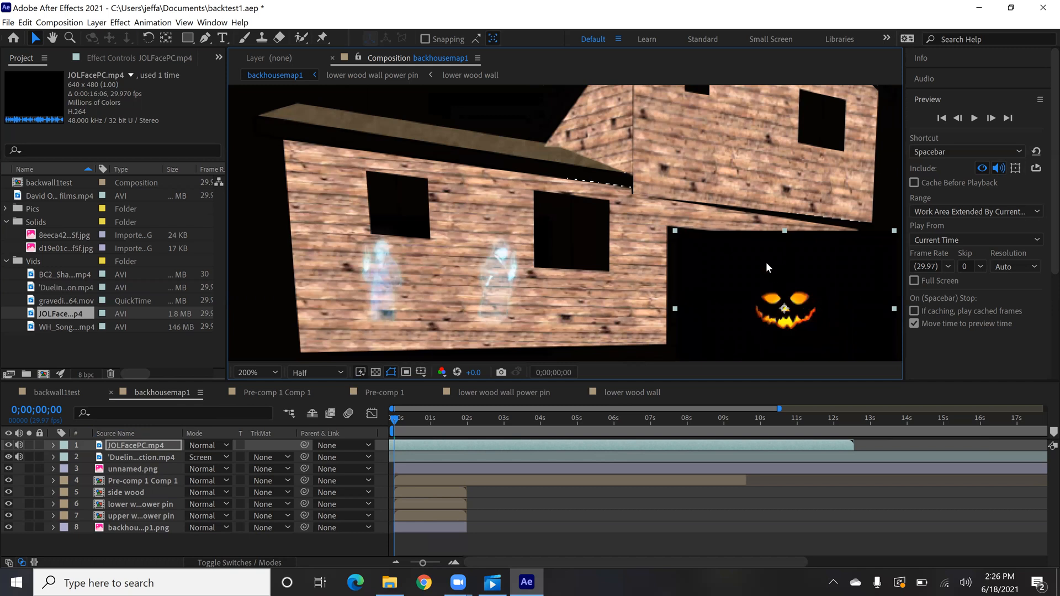
{"action": "left_click", "coordinate": [207, 445]}
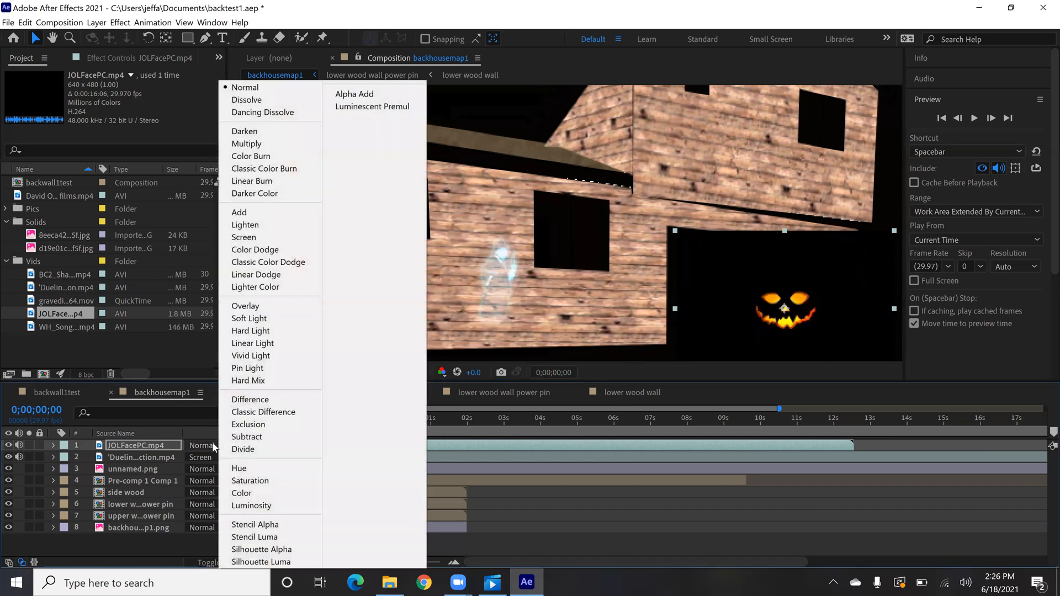
{"action": "mouse_move", "coordinate": [255, 250]}
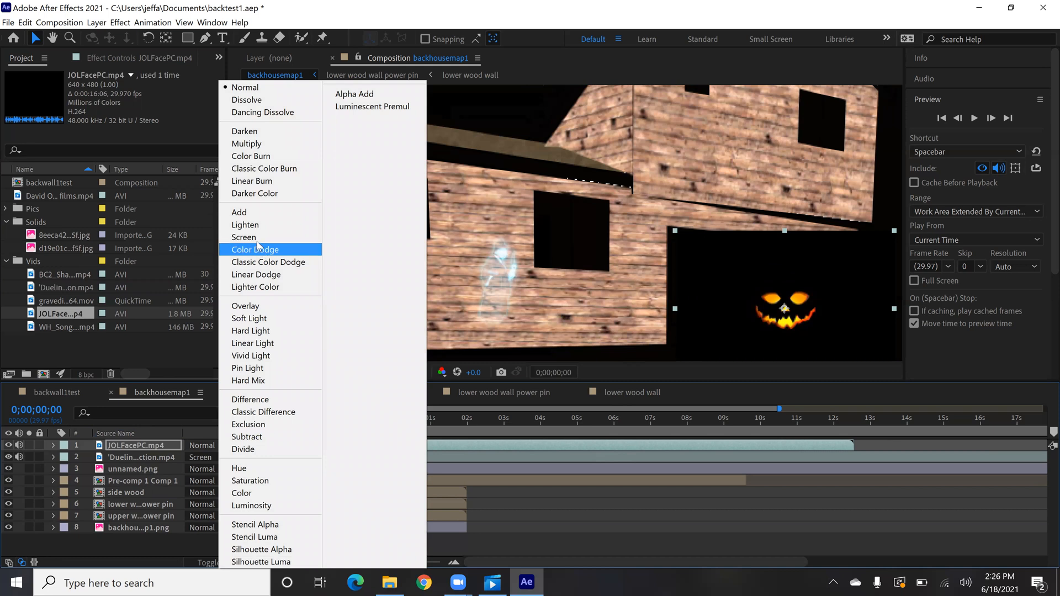
{"action": "left_click", "coordinate": [243, 237]}
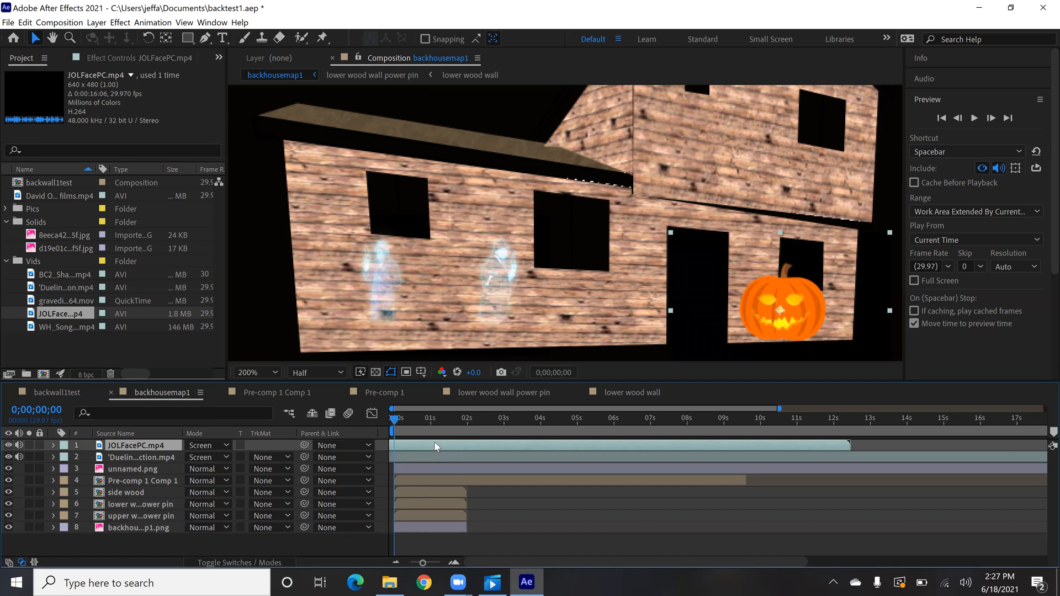
{"action": "mouse_move", "coordinate": [416, 417]}
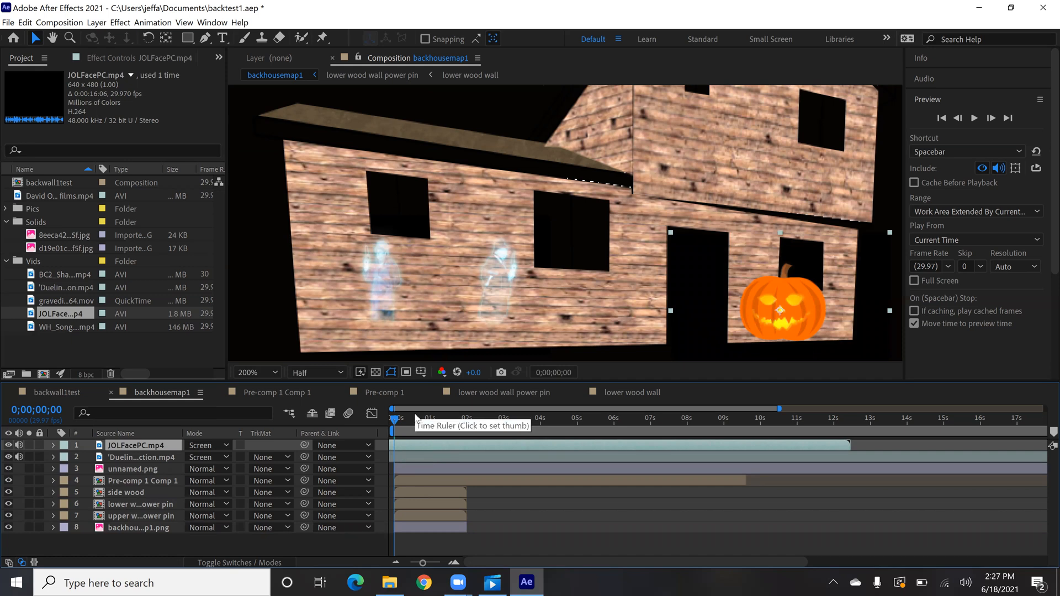
{"action": "left_click", "coordinate": [142, 457]}
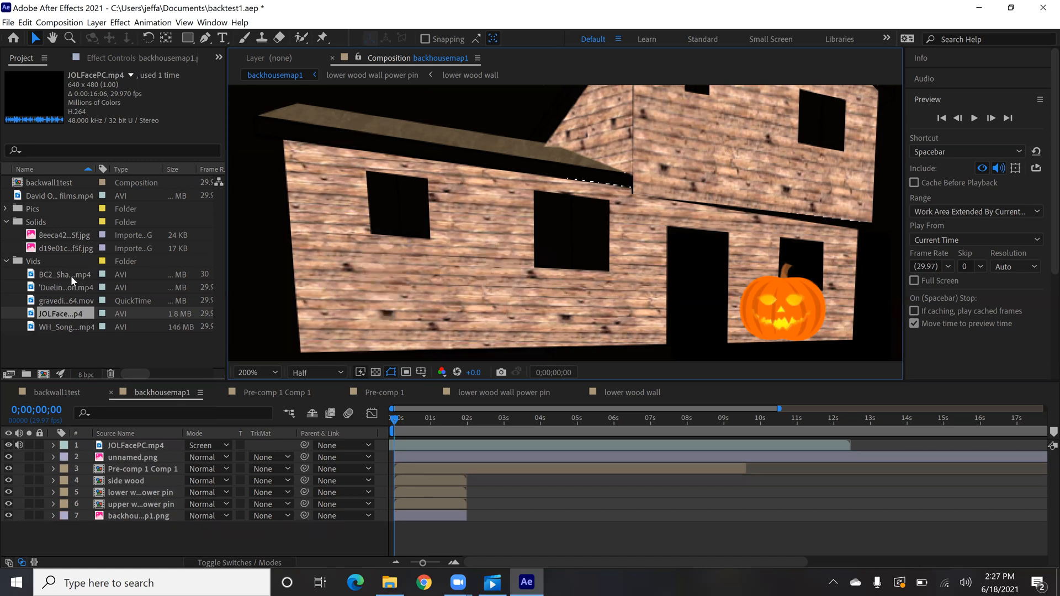
Add the shadow/gravedigger clip from Vids as the top layer over the lower wall
{"action": "left_click", "coordinate": [64, 274]}
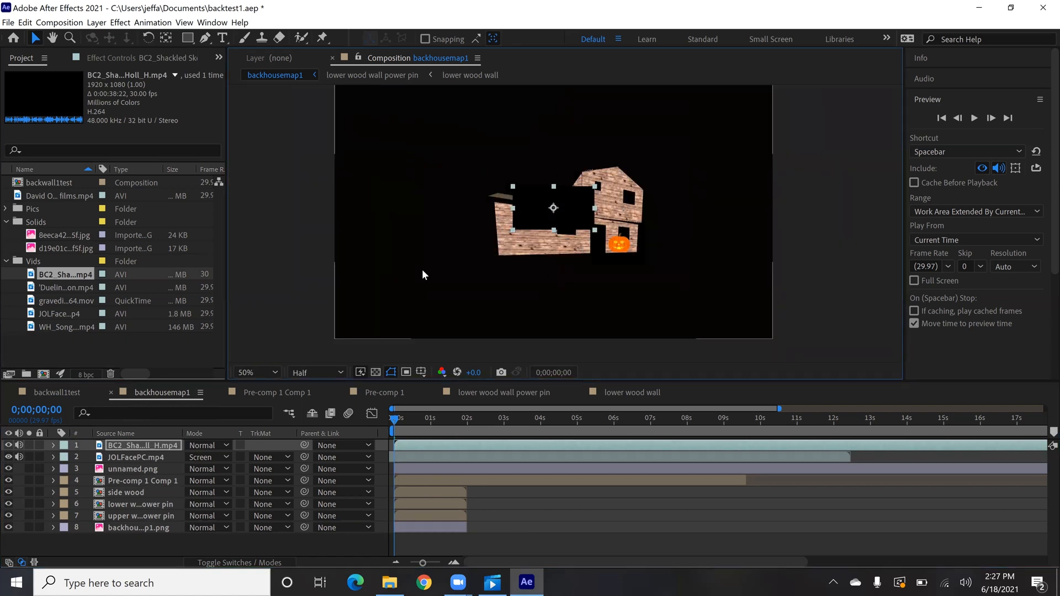
{"action": "left_click", "coordinate": [254, 372]}
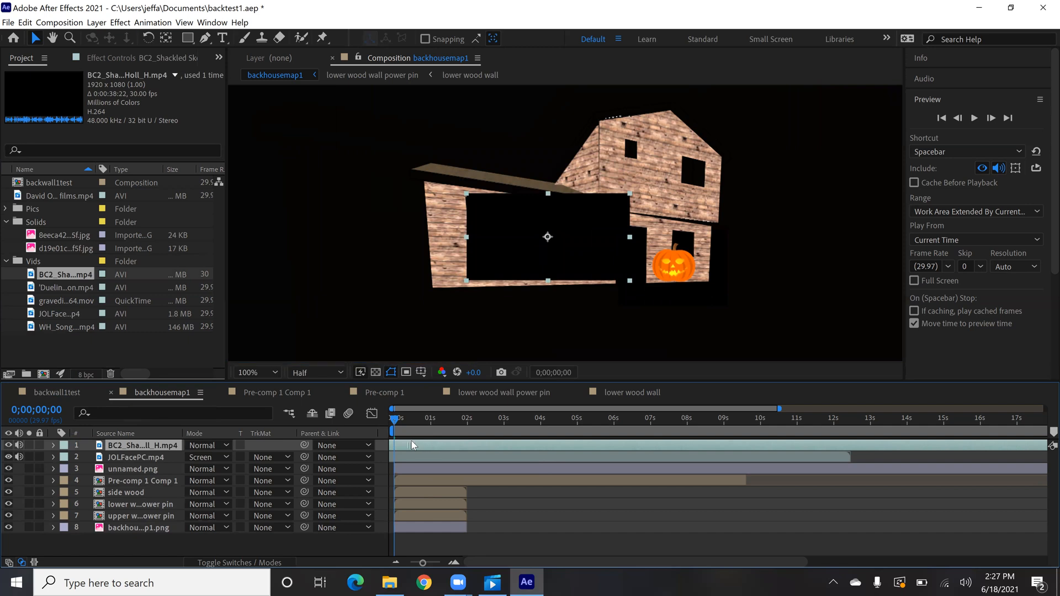
{"action": "mouse_move", "coordinate": [573, 449]}
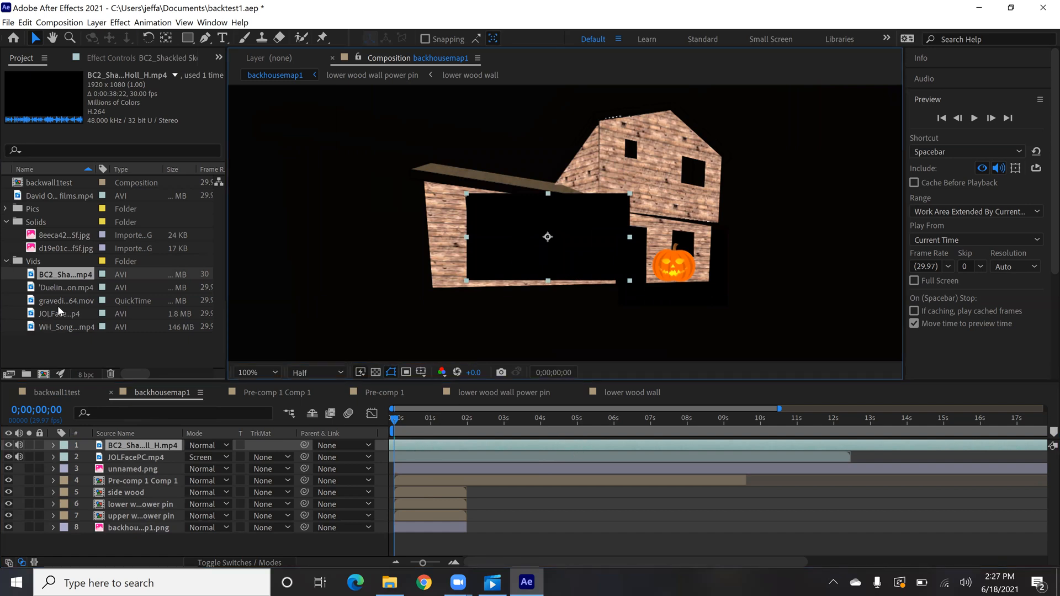
{"action": "mouse_move", "coordinate": [520, 275]}
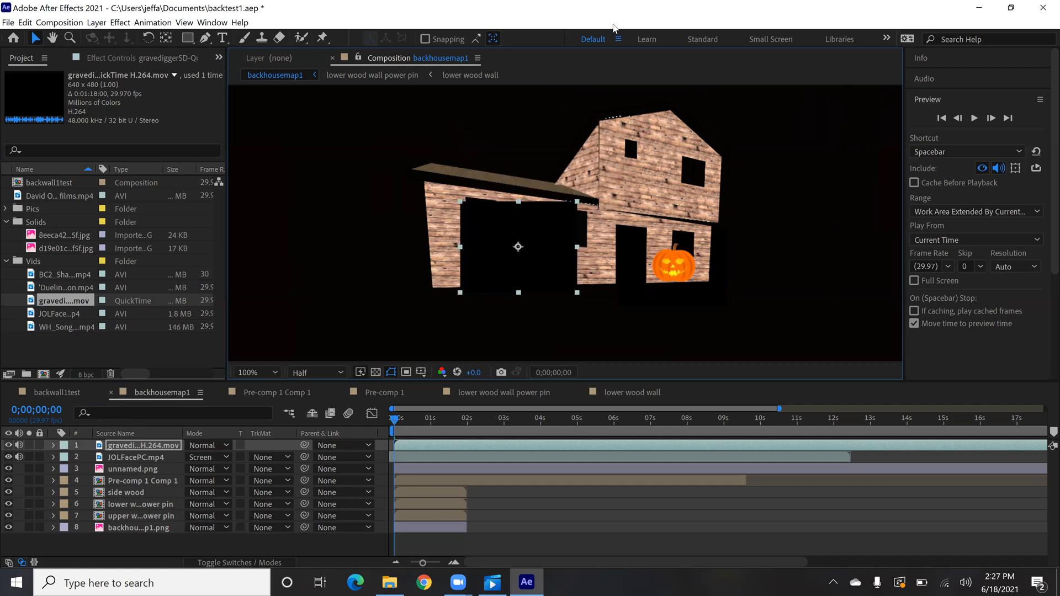
{"action": "mouse_move", "coordinate": [611, 451]}
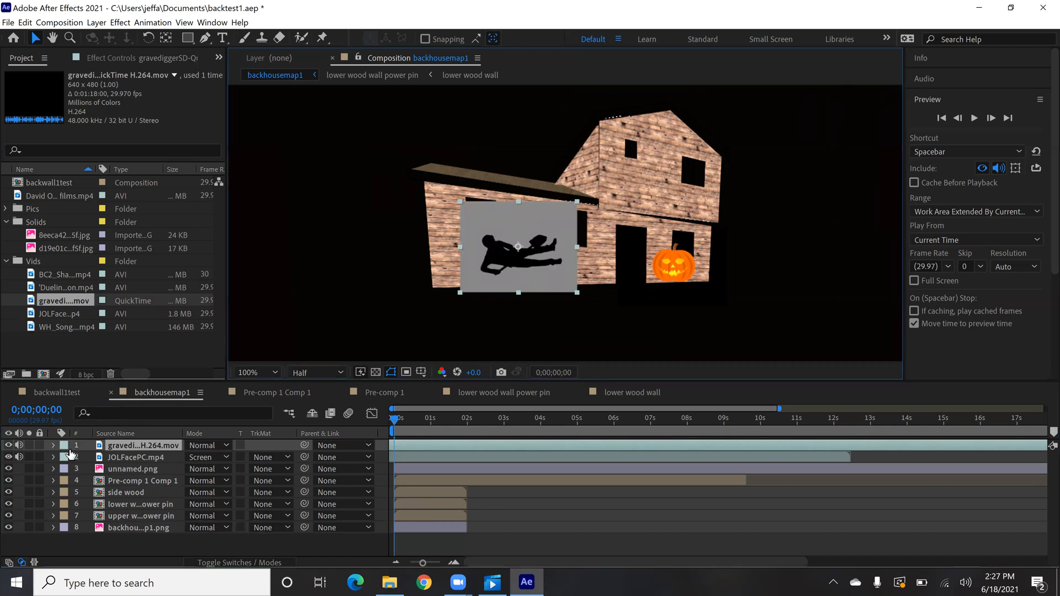
Set the gravedigger layer's Rotation to 89° and Scale to 47.2% on the lower wall
{"action": "left_click", "coordinate": [53, 445]}
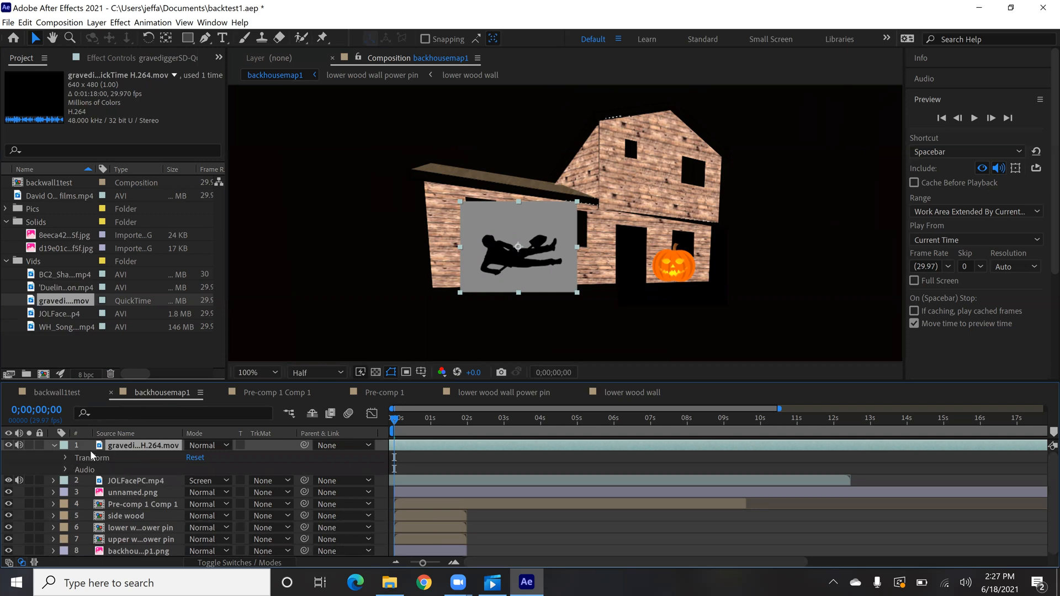
{"action": "left_click", "coordinate": [65, 457]}
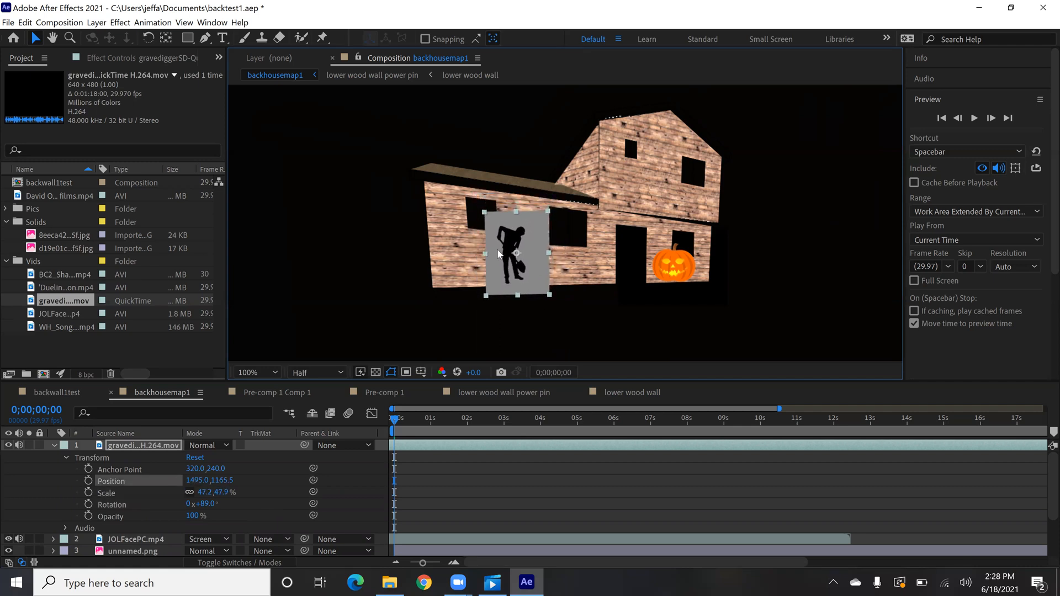
{"action": "left_click", "coordinate": [247, 373]}
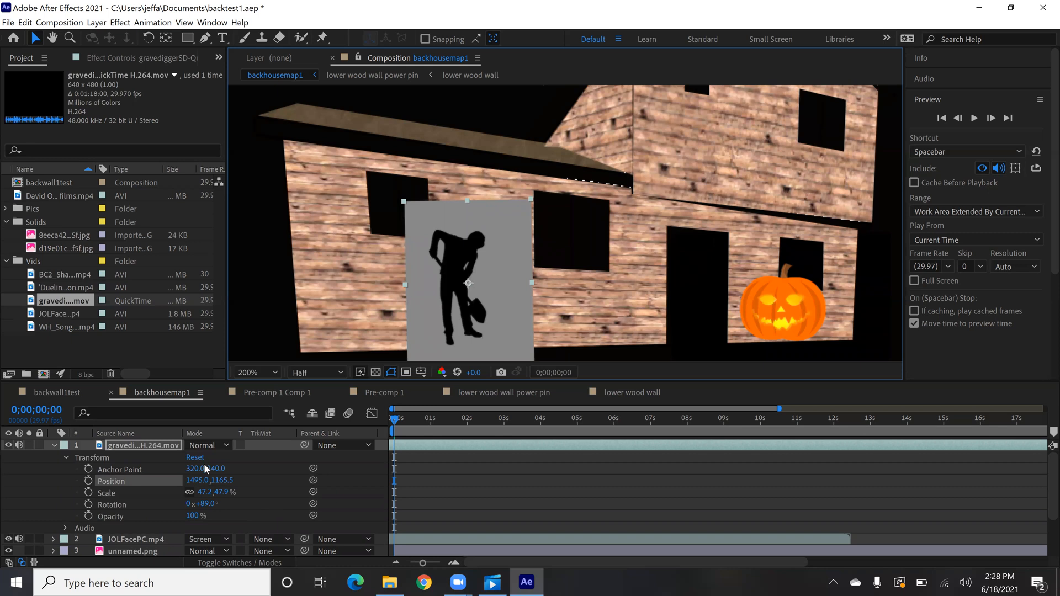
Try Silhouette Alpha and Silhouette Luma on the gravedigger, then return it to Normal
{"action": "left_click", "coordinate": [207, 445]}
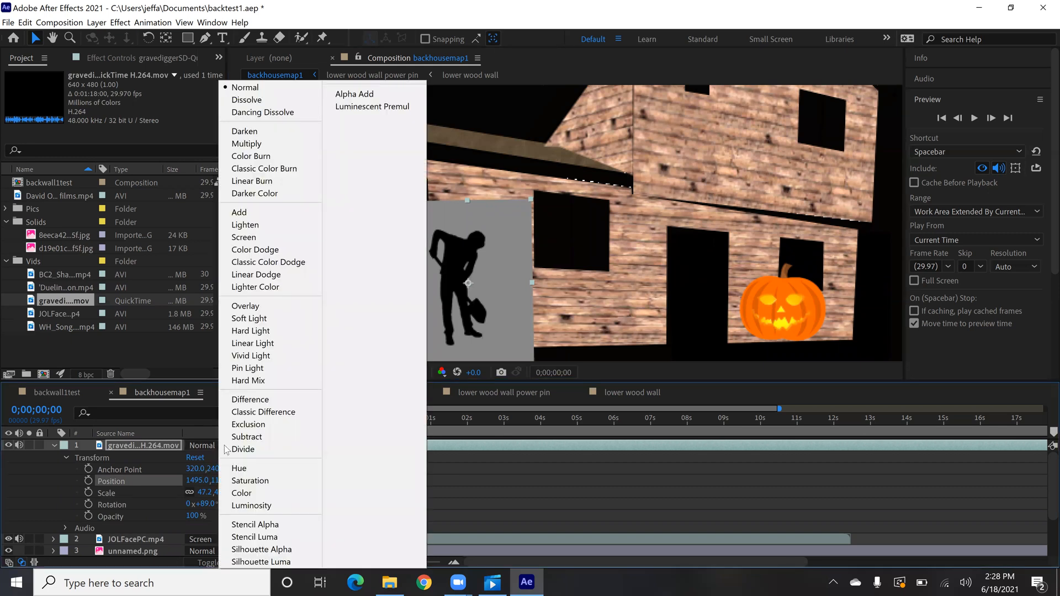
{"action": "mouse_move", "coordinate": [239, 468]}
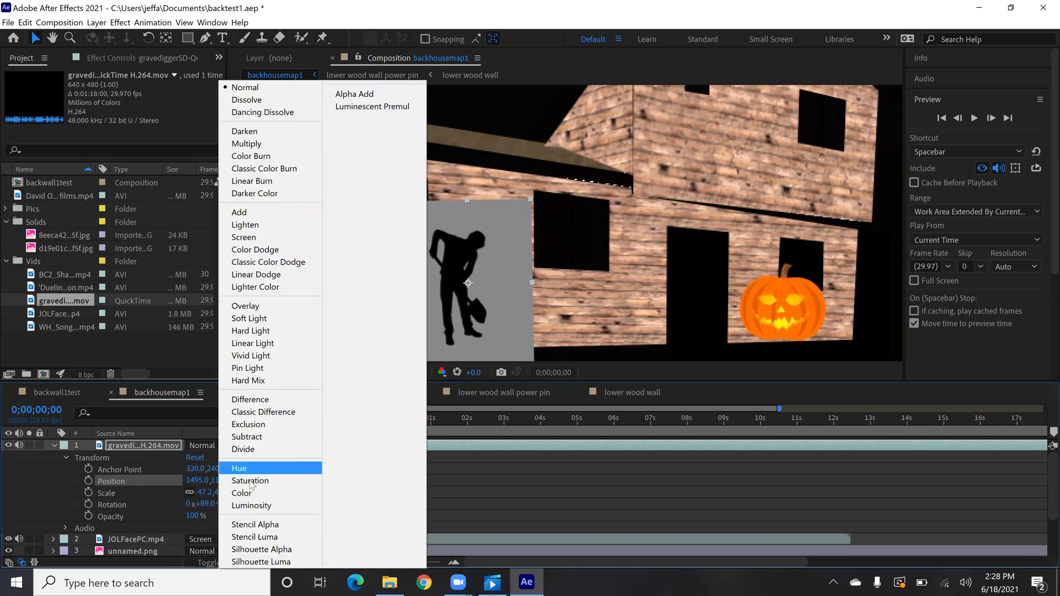
{"action": "left_click", "coordinate": [262, 548]}
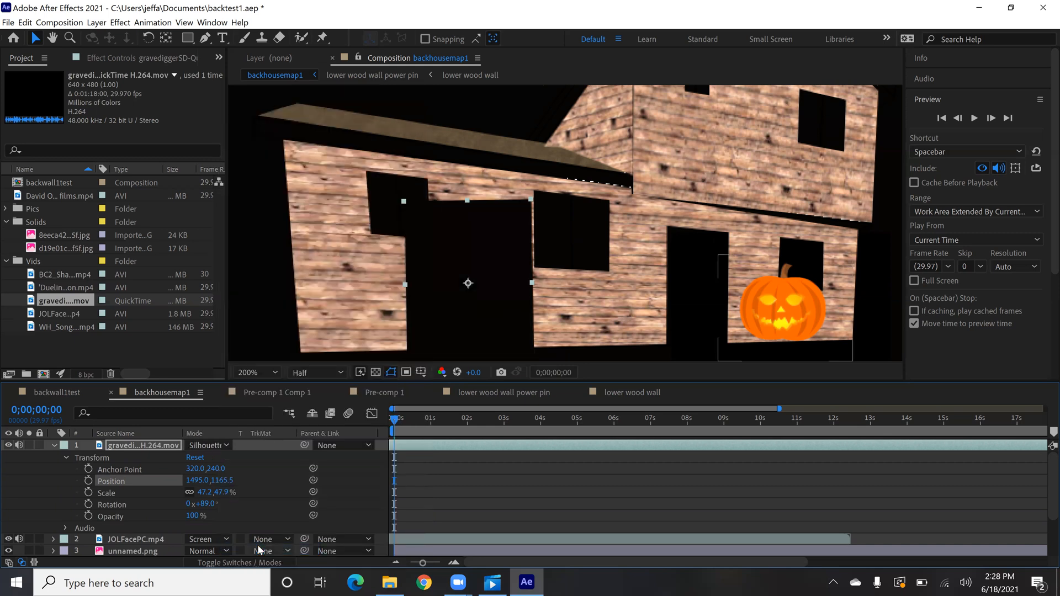
{"action": "left_click", "coordinate": [208, 445]}
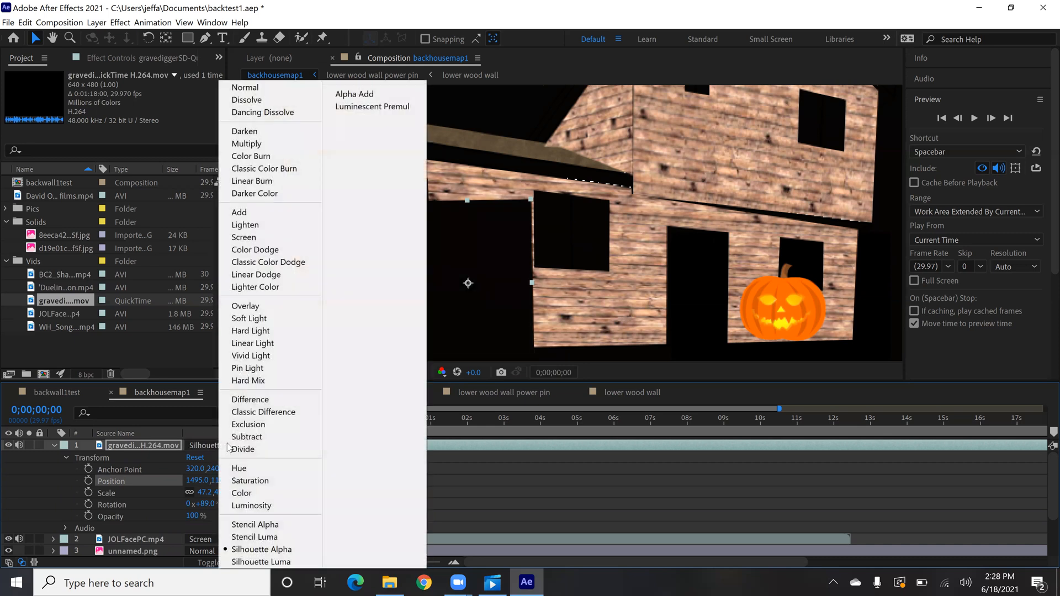
{"action": "left_click", "coordinate": [262, 548]}
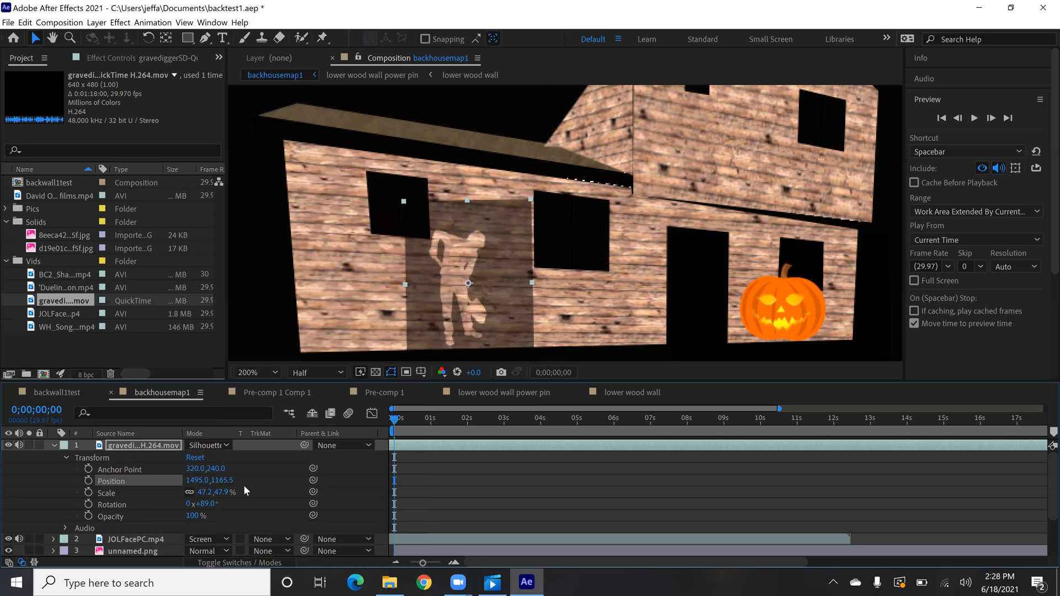
{"action": "left_click", "coordinate": [207, 445]}
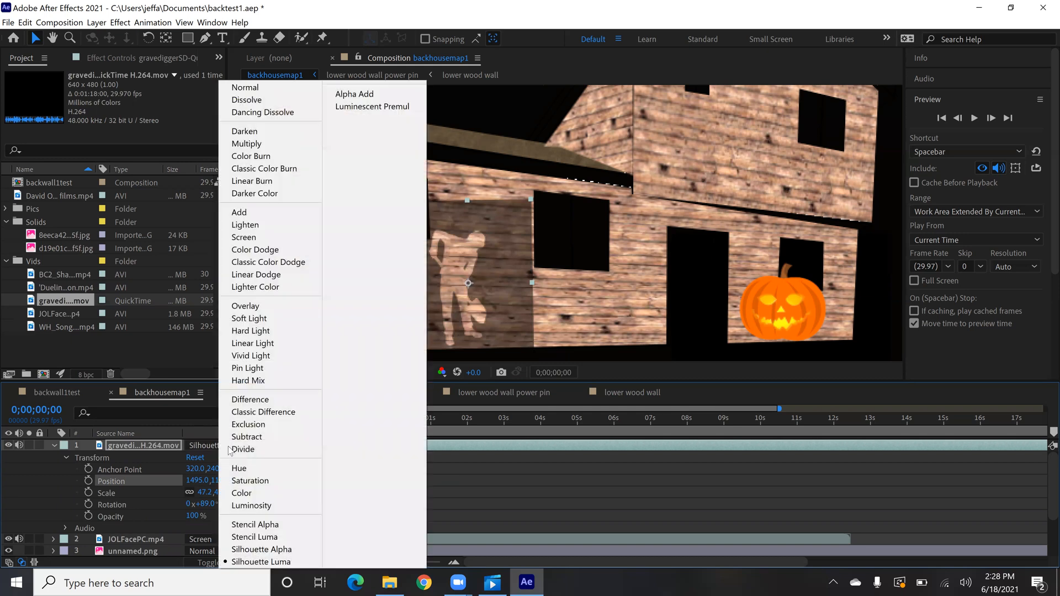
{"action": "mouse_move", "coordinate": [251, 180]}
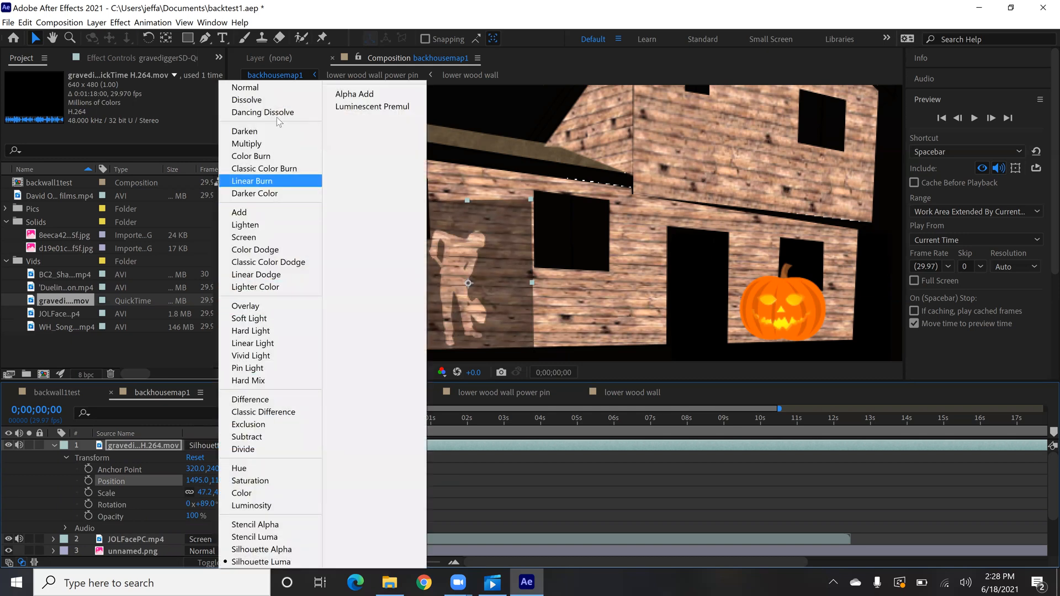
{"action": "left_click", "coordinate": [245, 87]}
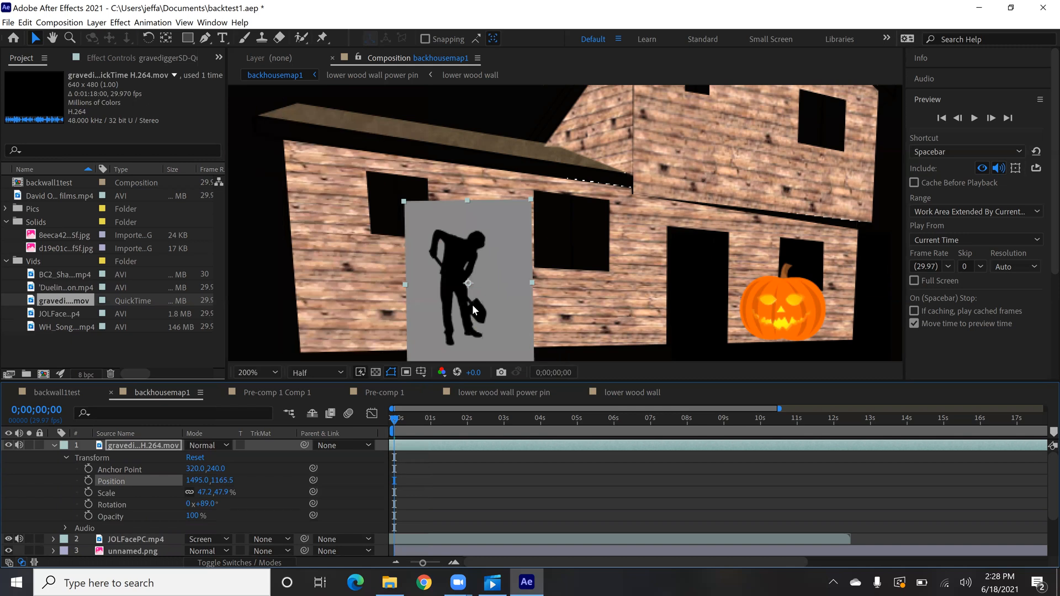
{"action": "mouse_move", "coordinate": [433, 284]}
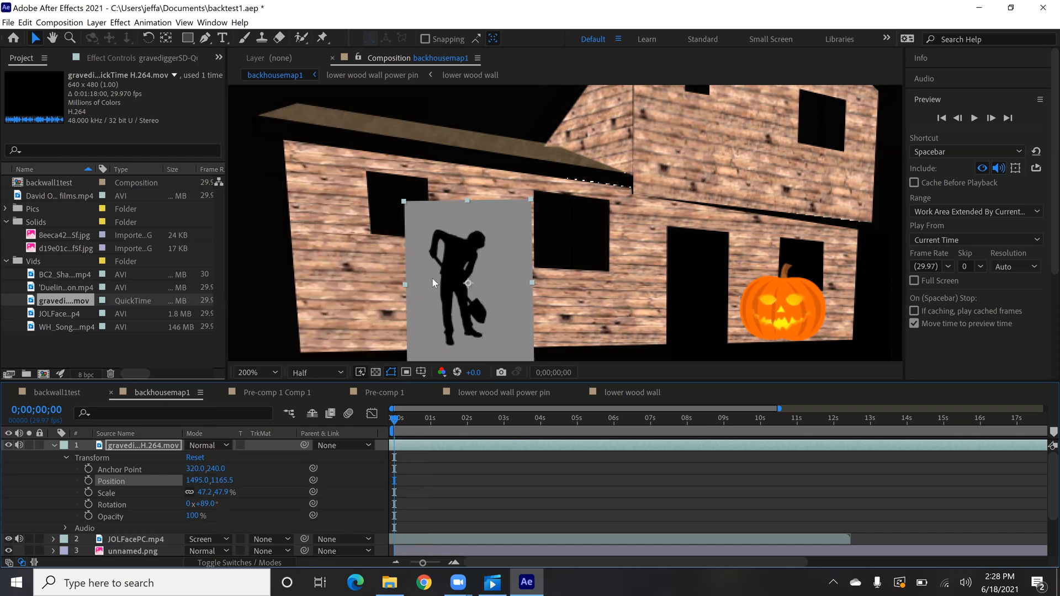
{"action": "mouse_move", "coordinate": [512, 267]}
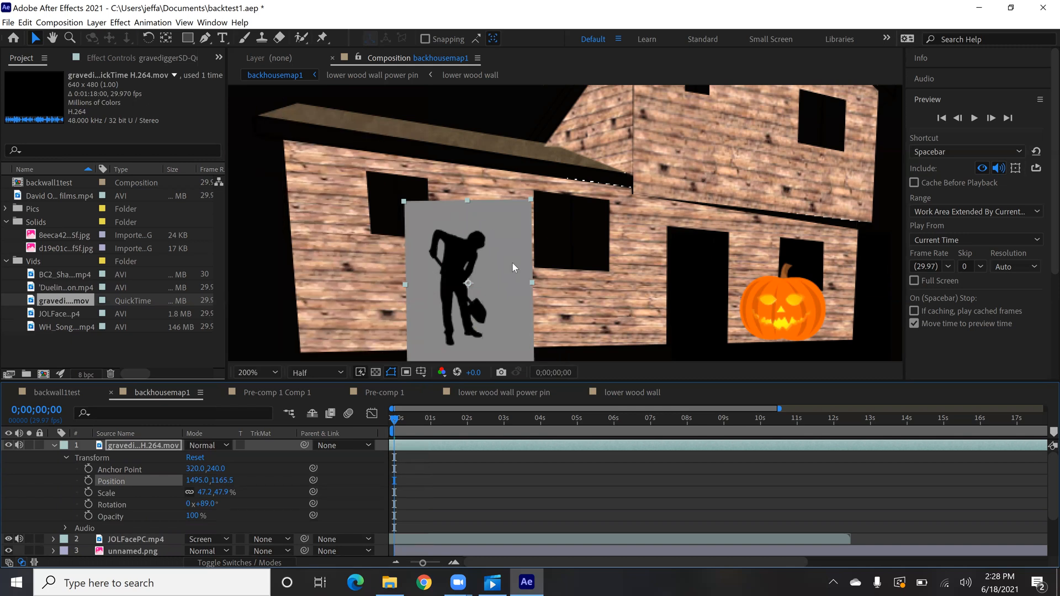
{"action": "mouse_move", "coordinate": [494, 250]}
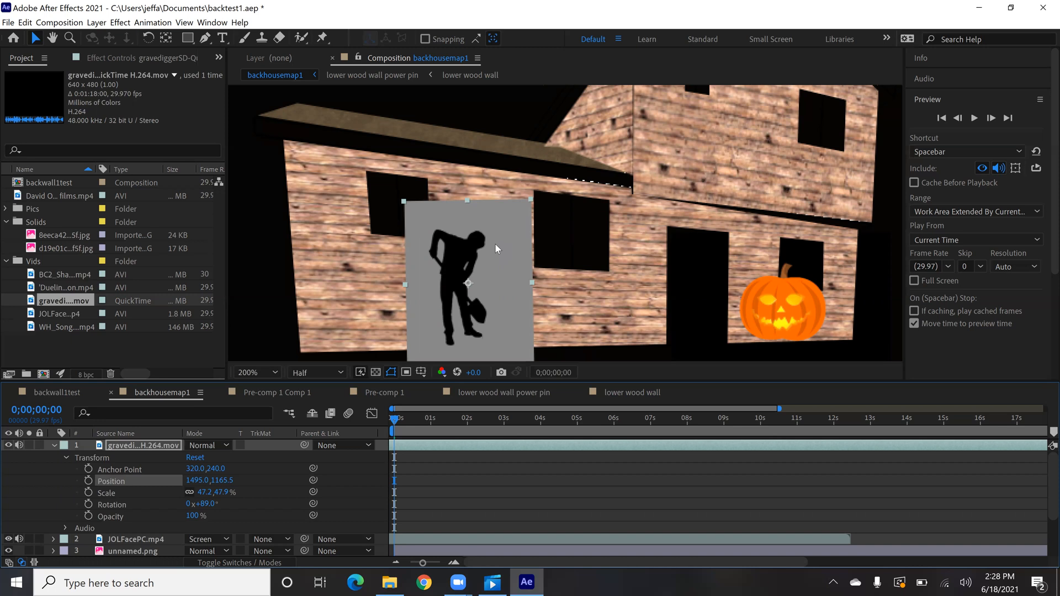
{"action": "mouse_move", "coordinate": [424, 330]}
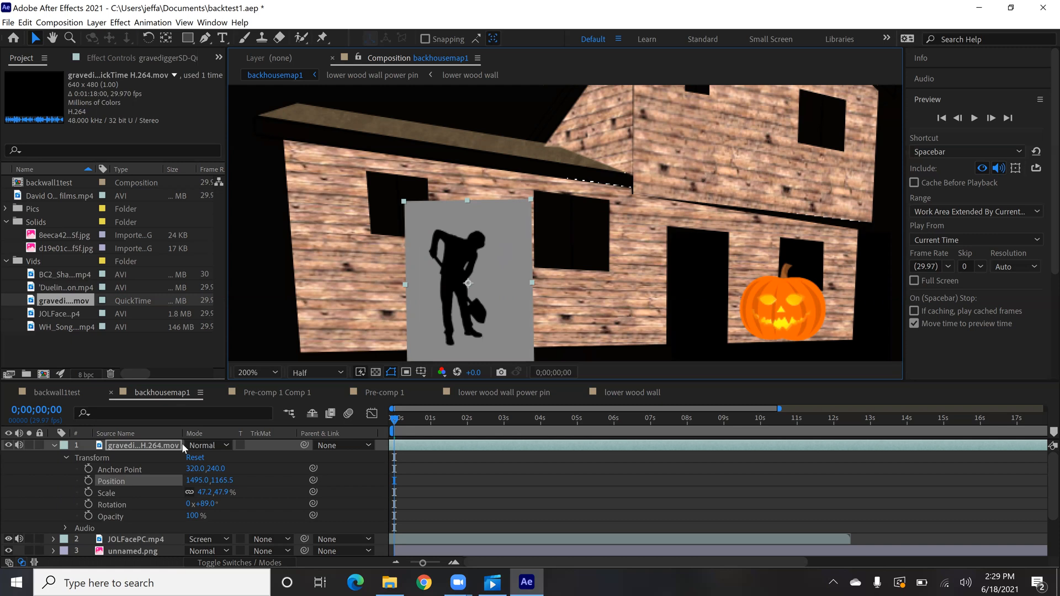
{"action": "mouse_move", "coordinate": [424, 298]}
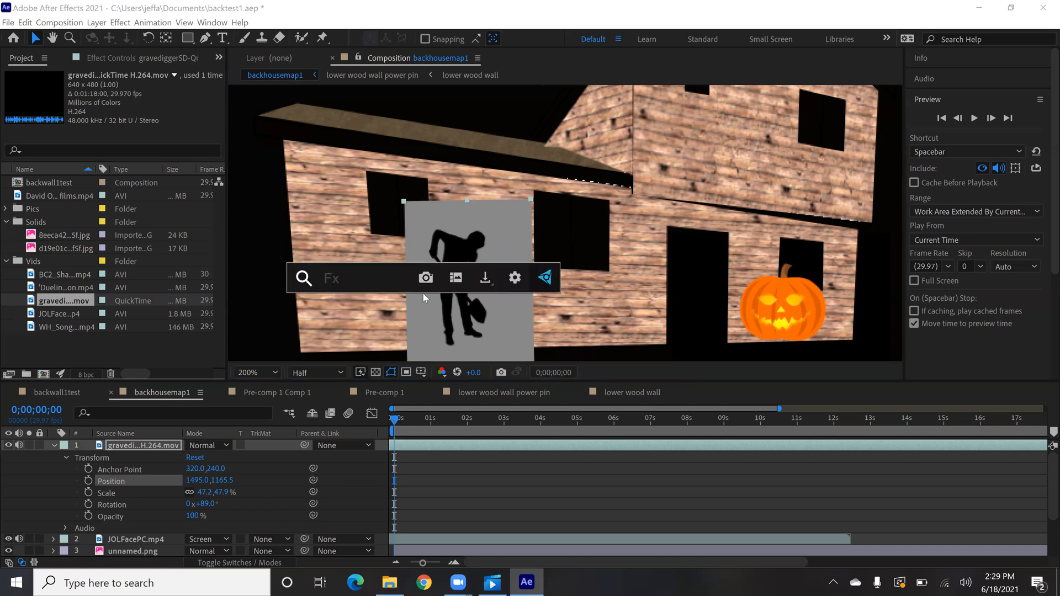
Apply Change to Color turning the grey background bright green via Hue & Saturation
{"action": "type", "text": "change"}
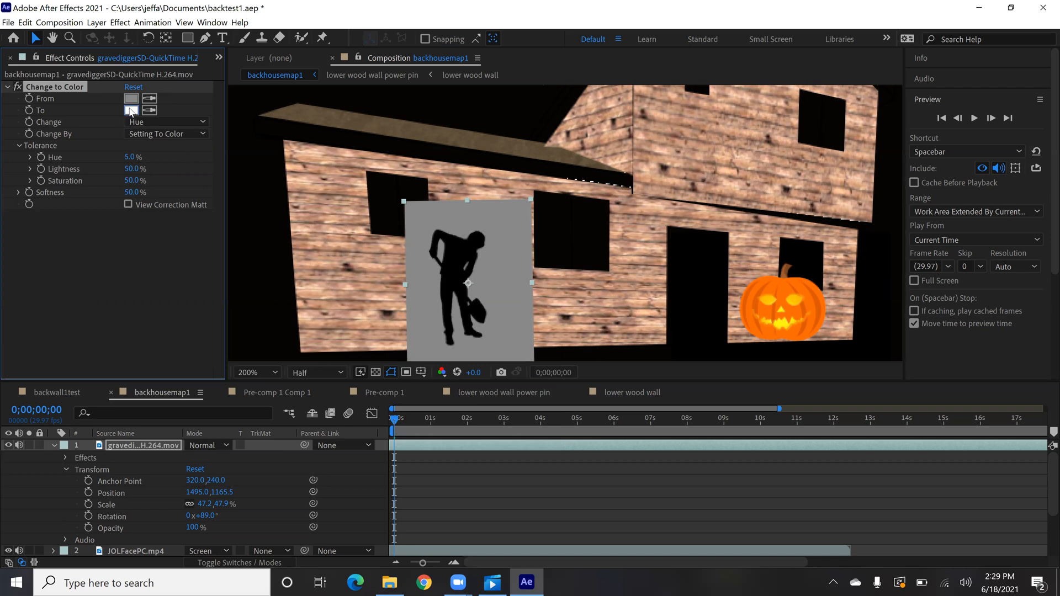
{"action": "left_click", "coordinate": [131, 111]}
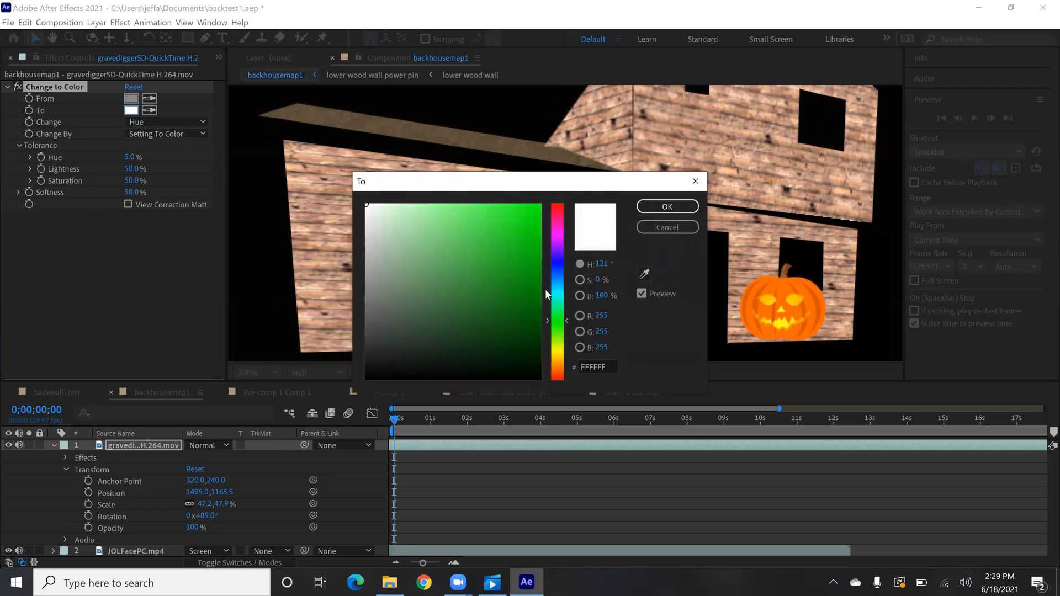
{"action": "left_click", "coordinate": [537, 207]}
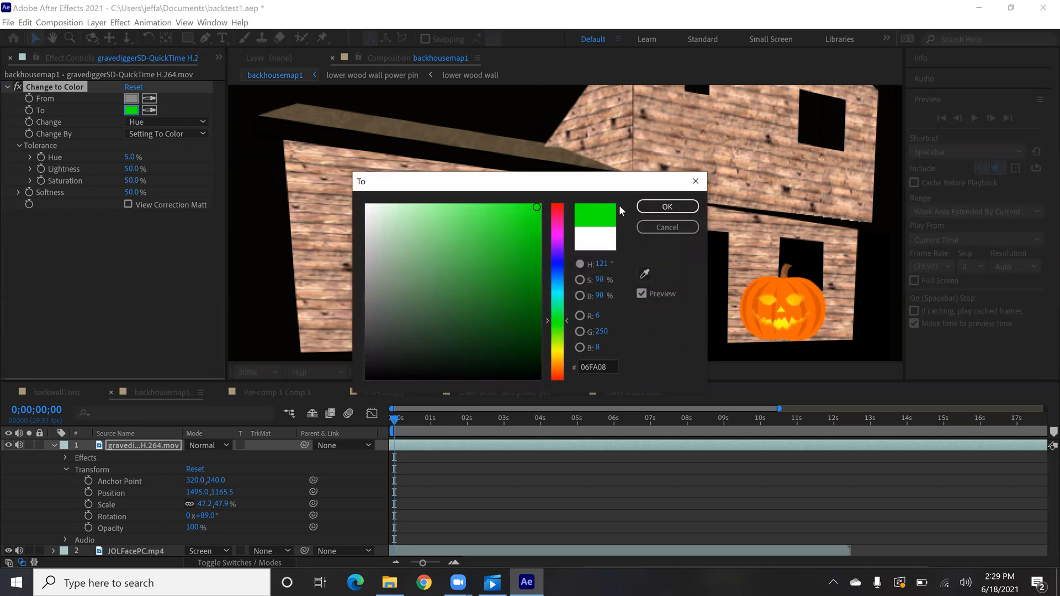
{"action": "left_click", "coordinate": [665, 206]}
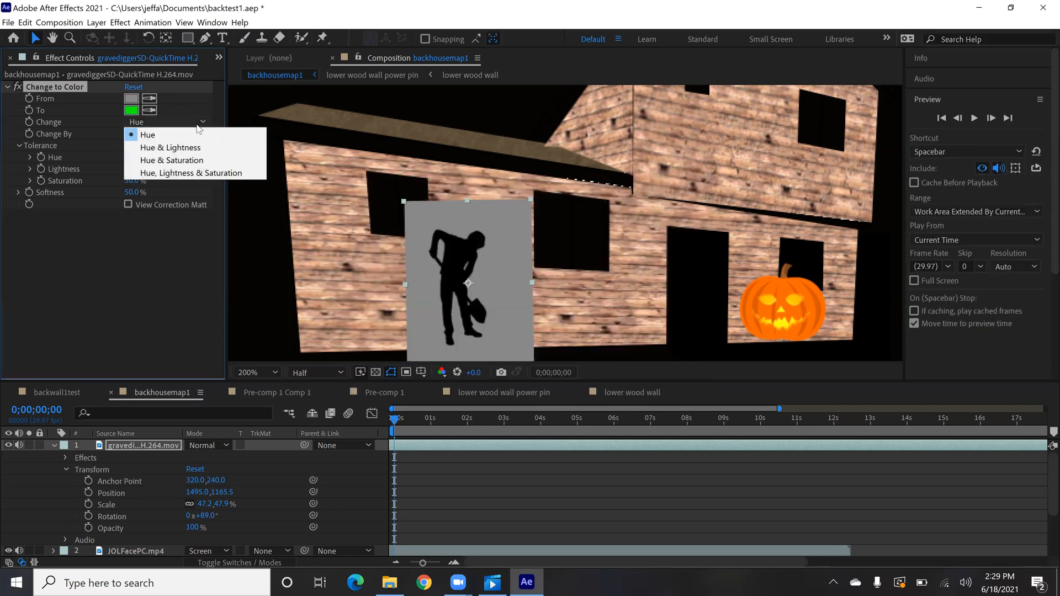
{"action": "mouse_move", "coordinate": [169, 147]}
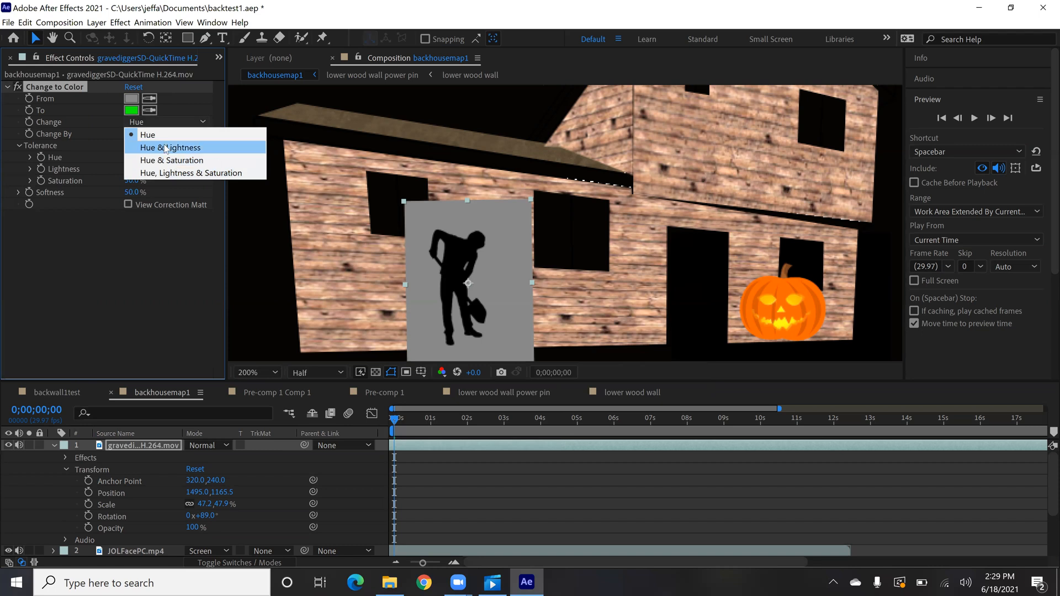
{"action": "left_click", "coordinate": [171, 147]}
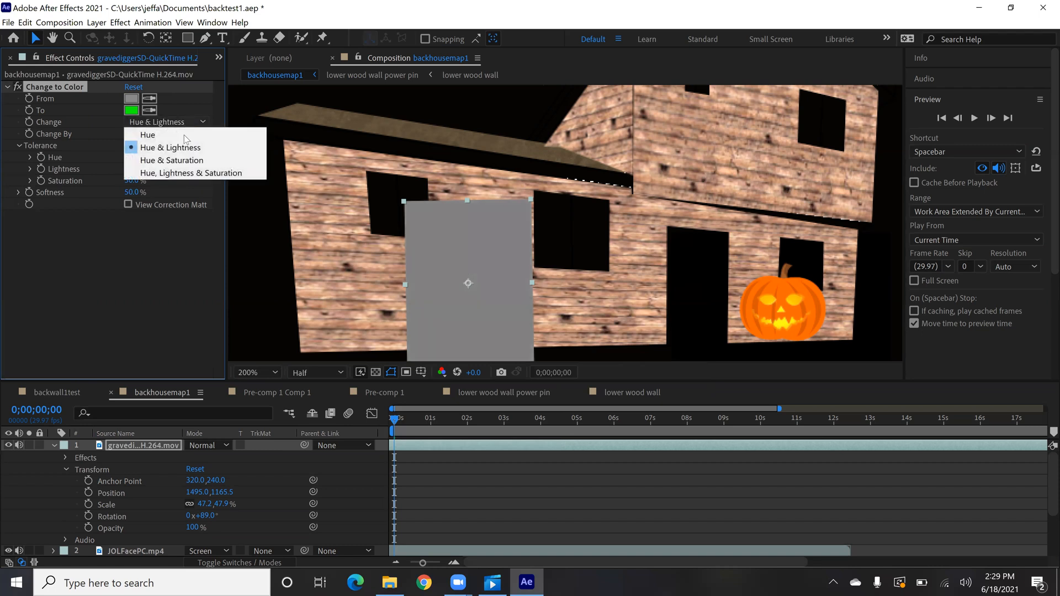
{"action": "left_click", "coordinate": [173, 160]}
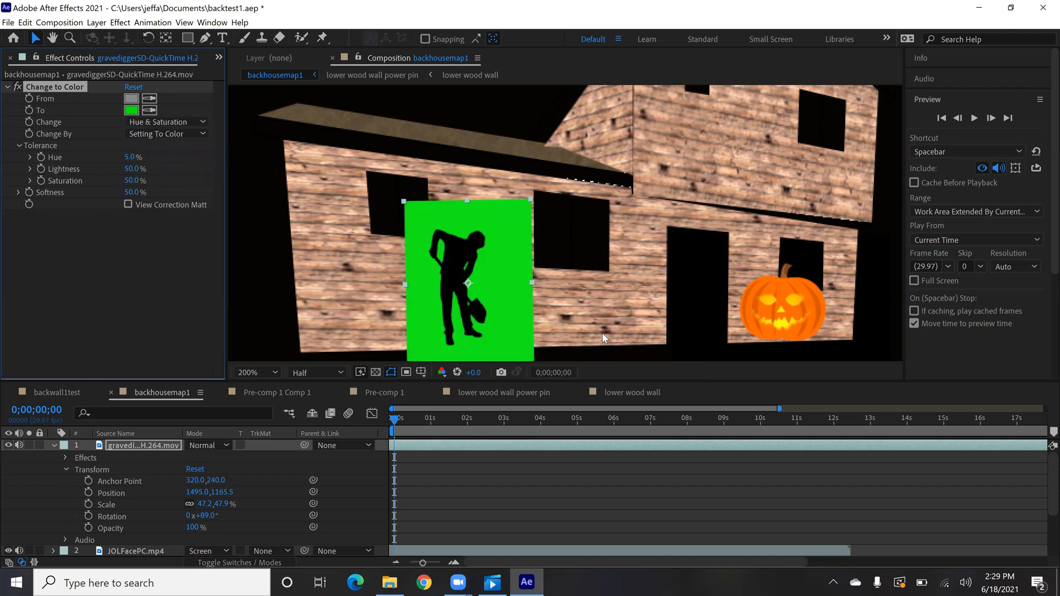
{"action": "mouse_move", "coordinate": [511, 288]}
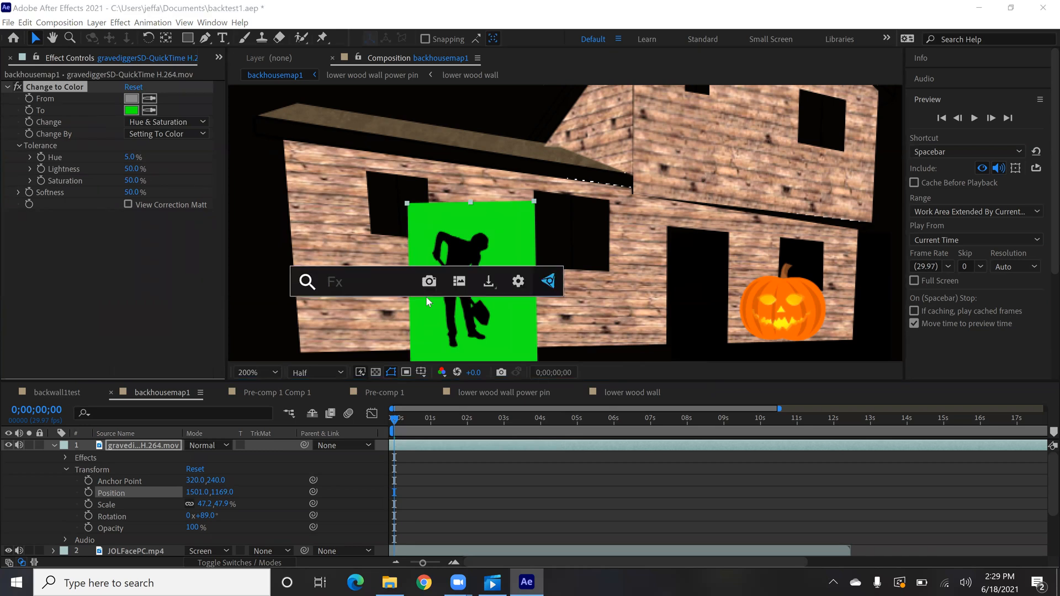
Apply Keylight (1.2) and sample the green background as the Screen Colour to key it out
{"action": "type", "text": "key"}
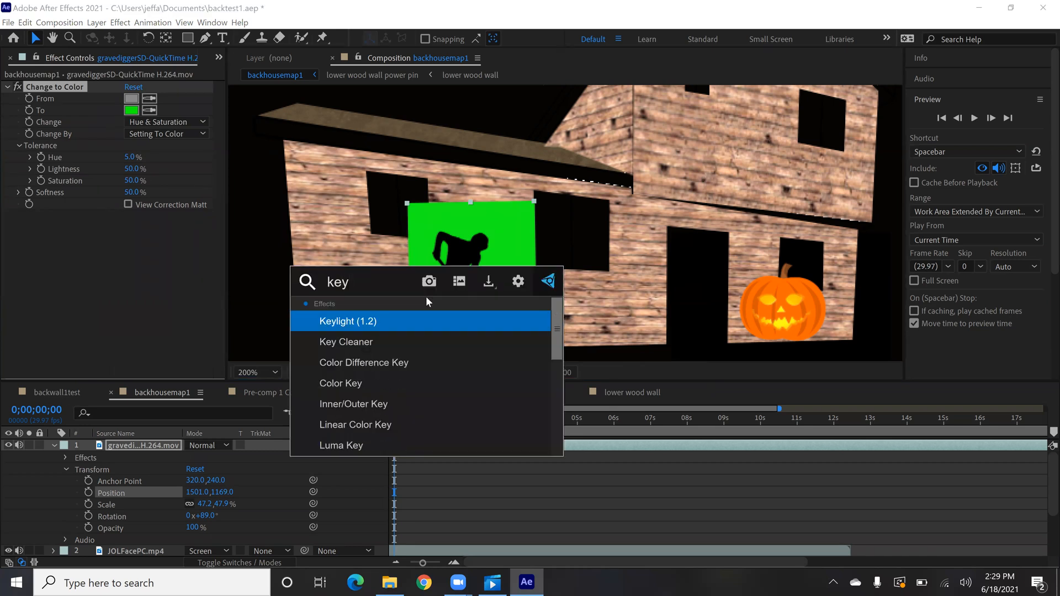
{"action": "double_click", "coordinate": [347, 321]}
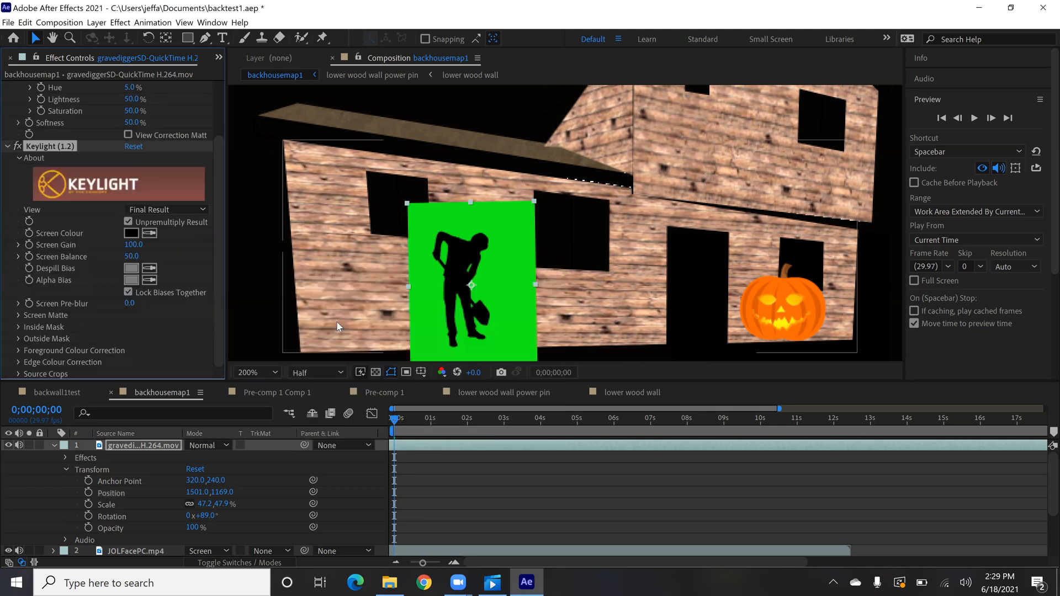
{"action": "mouse_move", "coordinate": [149, 233]}
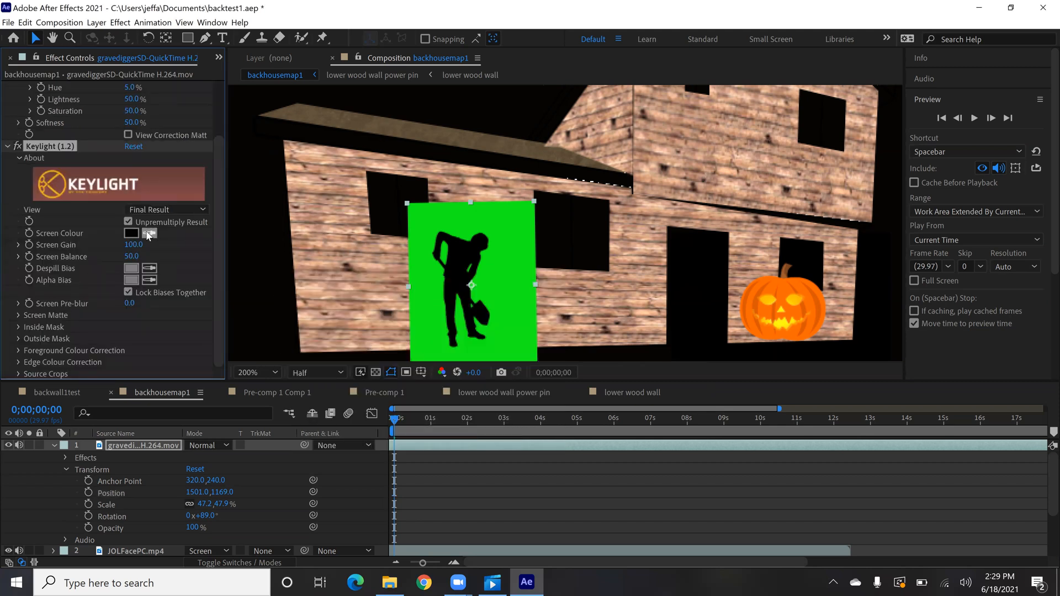
{"action": "left_click", "coordinate": [150, 233]}
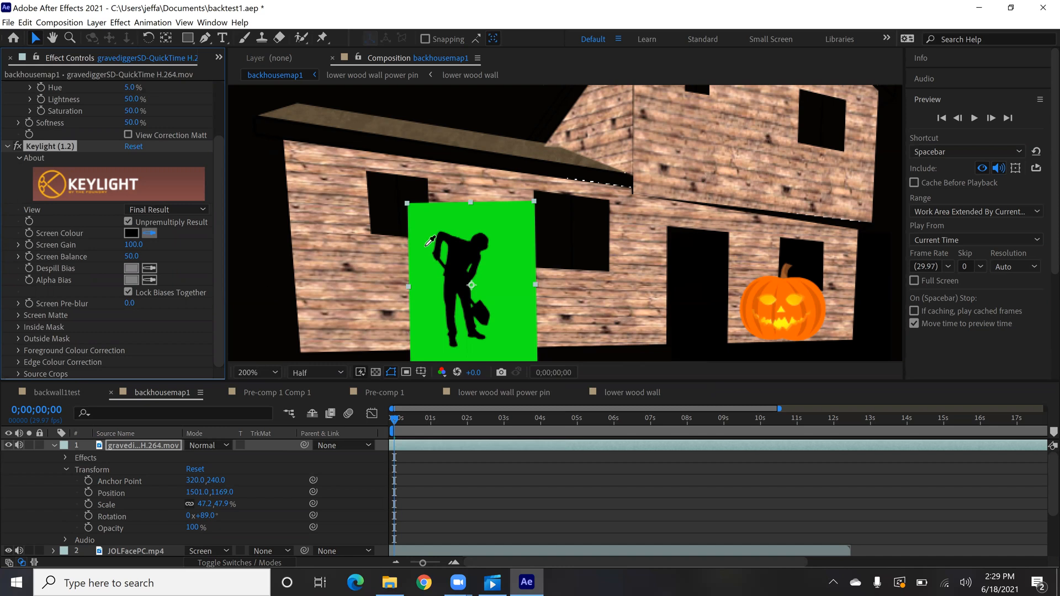
{"action": "left_click", "coordinate": [130, 233]}
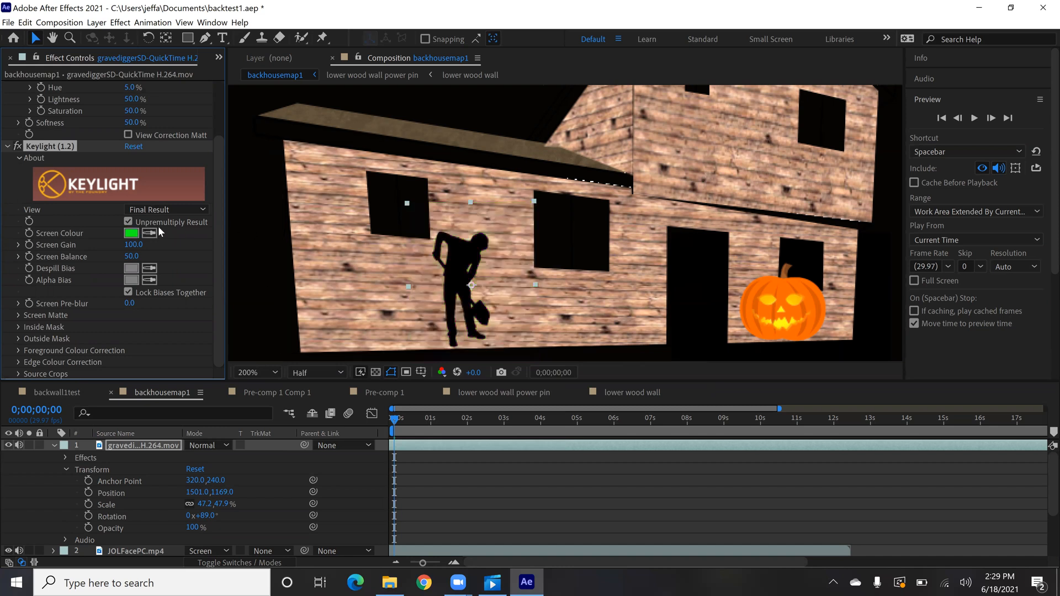
{"action": "mouse_move", "coordinate": [394, 272]}
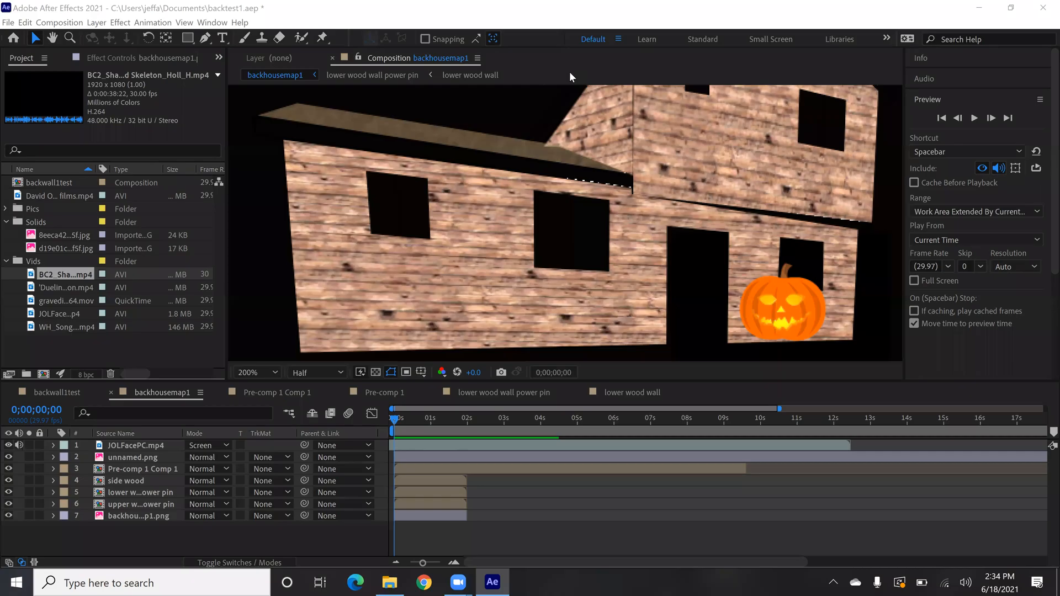
{"action": "mouse_move", "coordinate": [415, 417]}
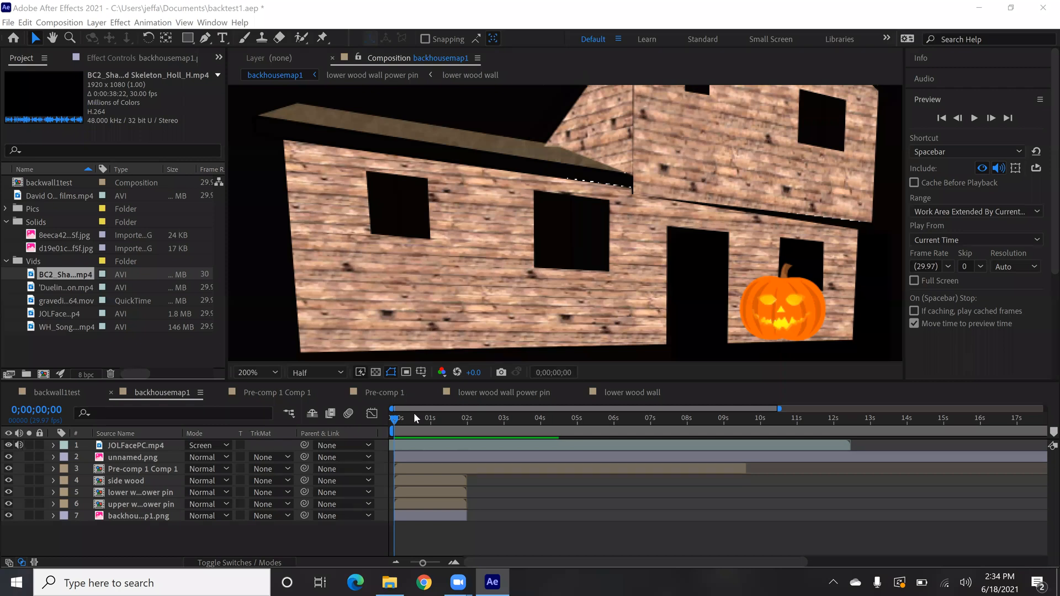